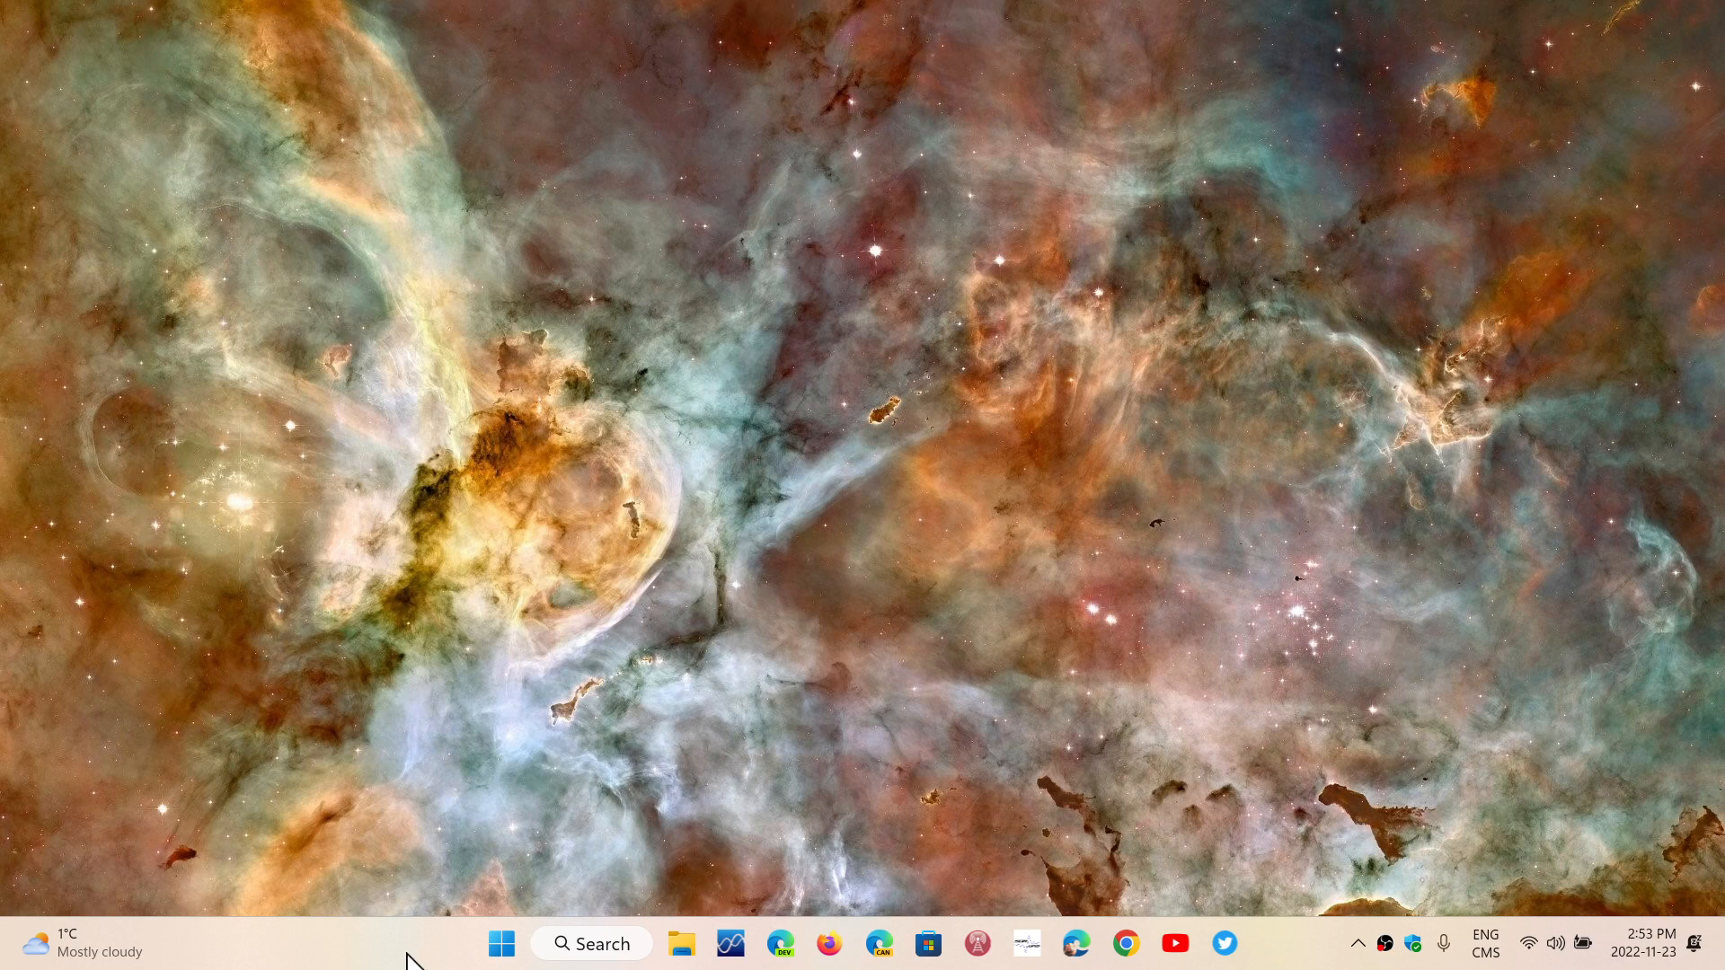
pyautogui.moveTo(1587, 922)
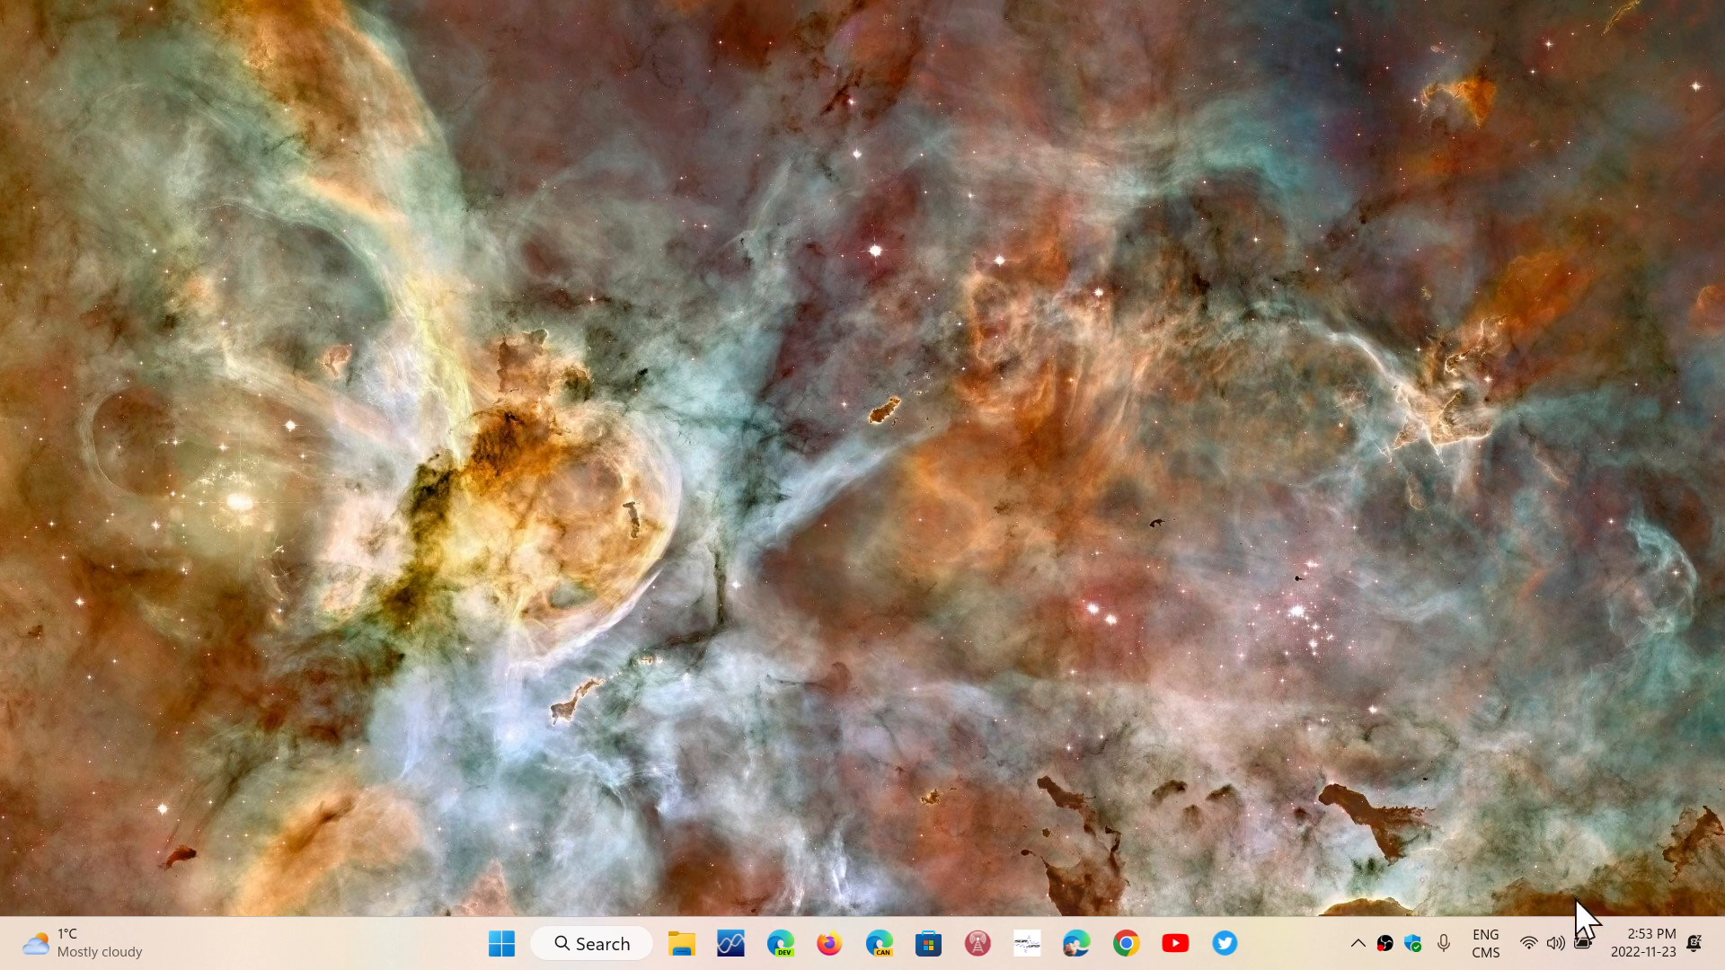
pyautogui.moveTo(1586, 943)
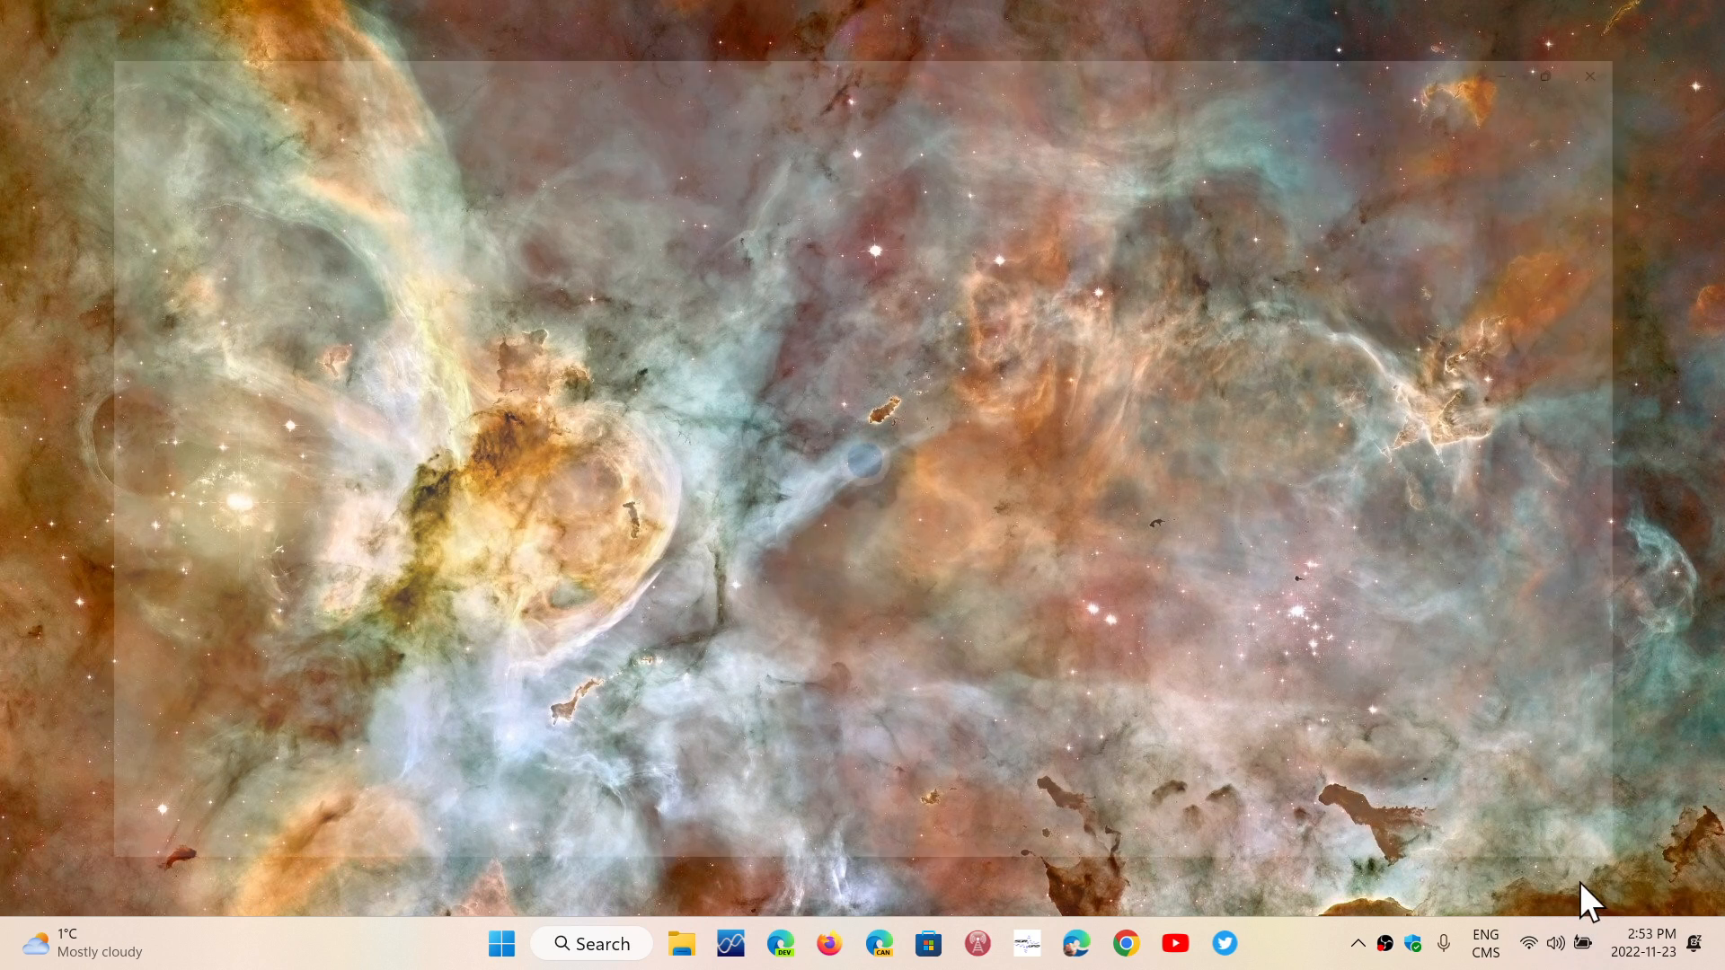
# - Open the Power & battery settings page from the taskbar battery icon
pyautogui.click(1249, 943)
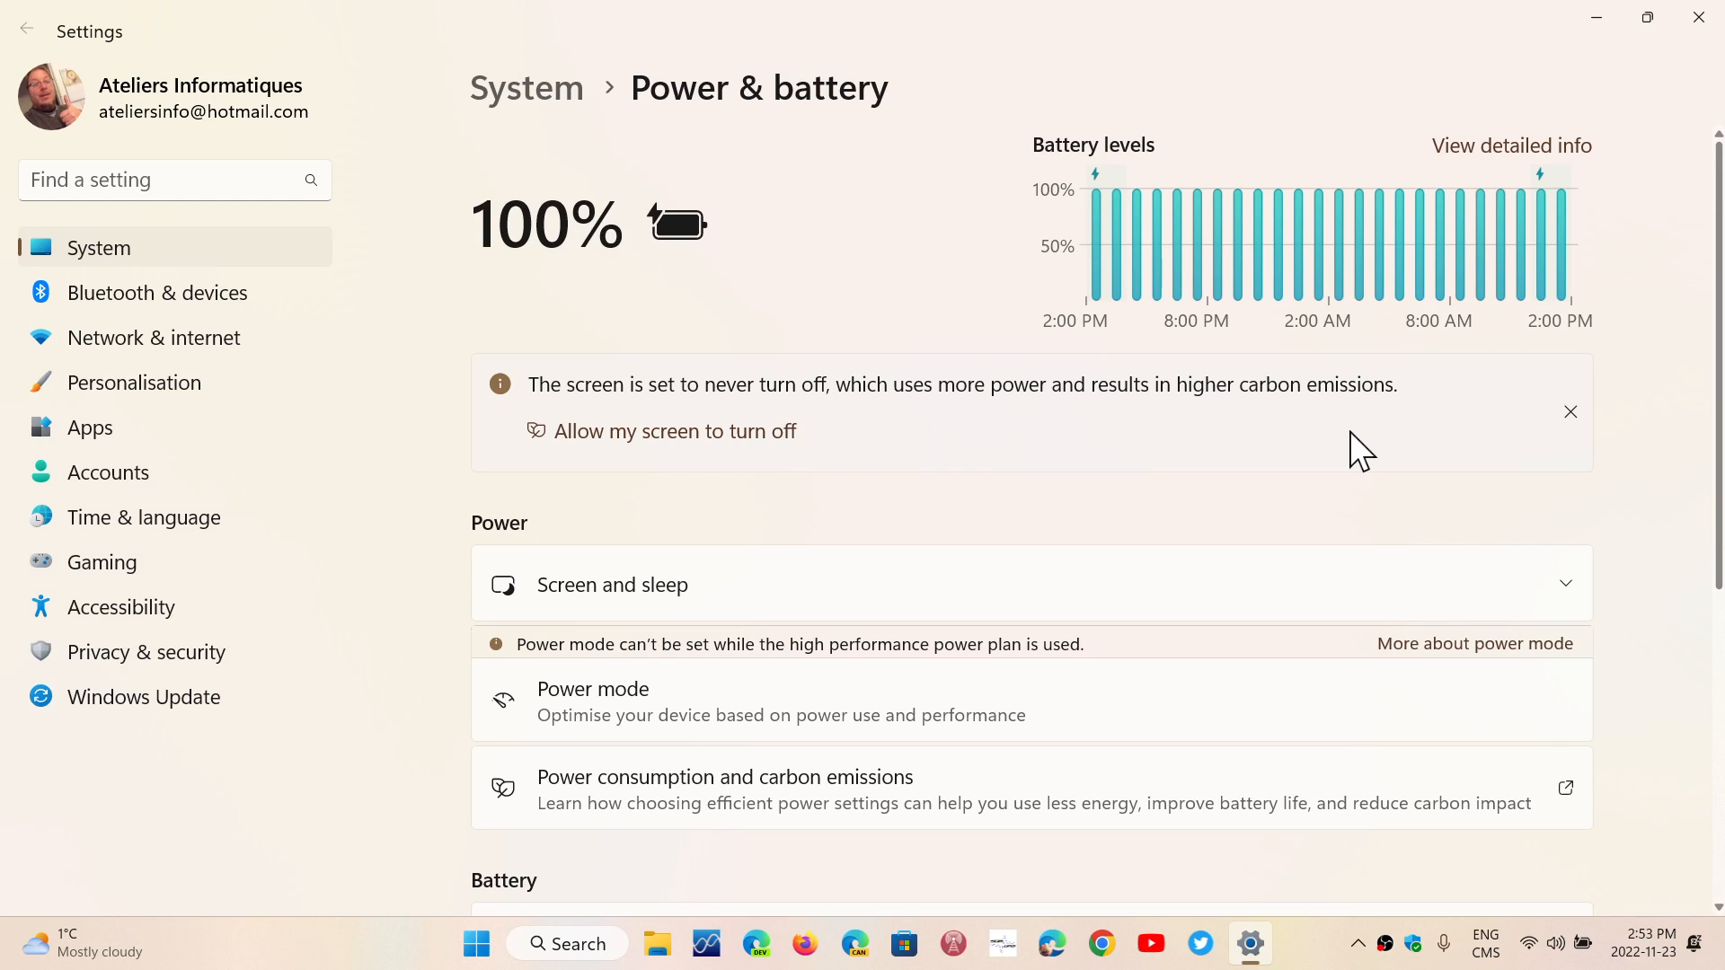
pyautogui.moveTo(1488, 160)
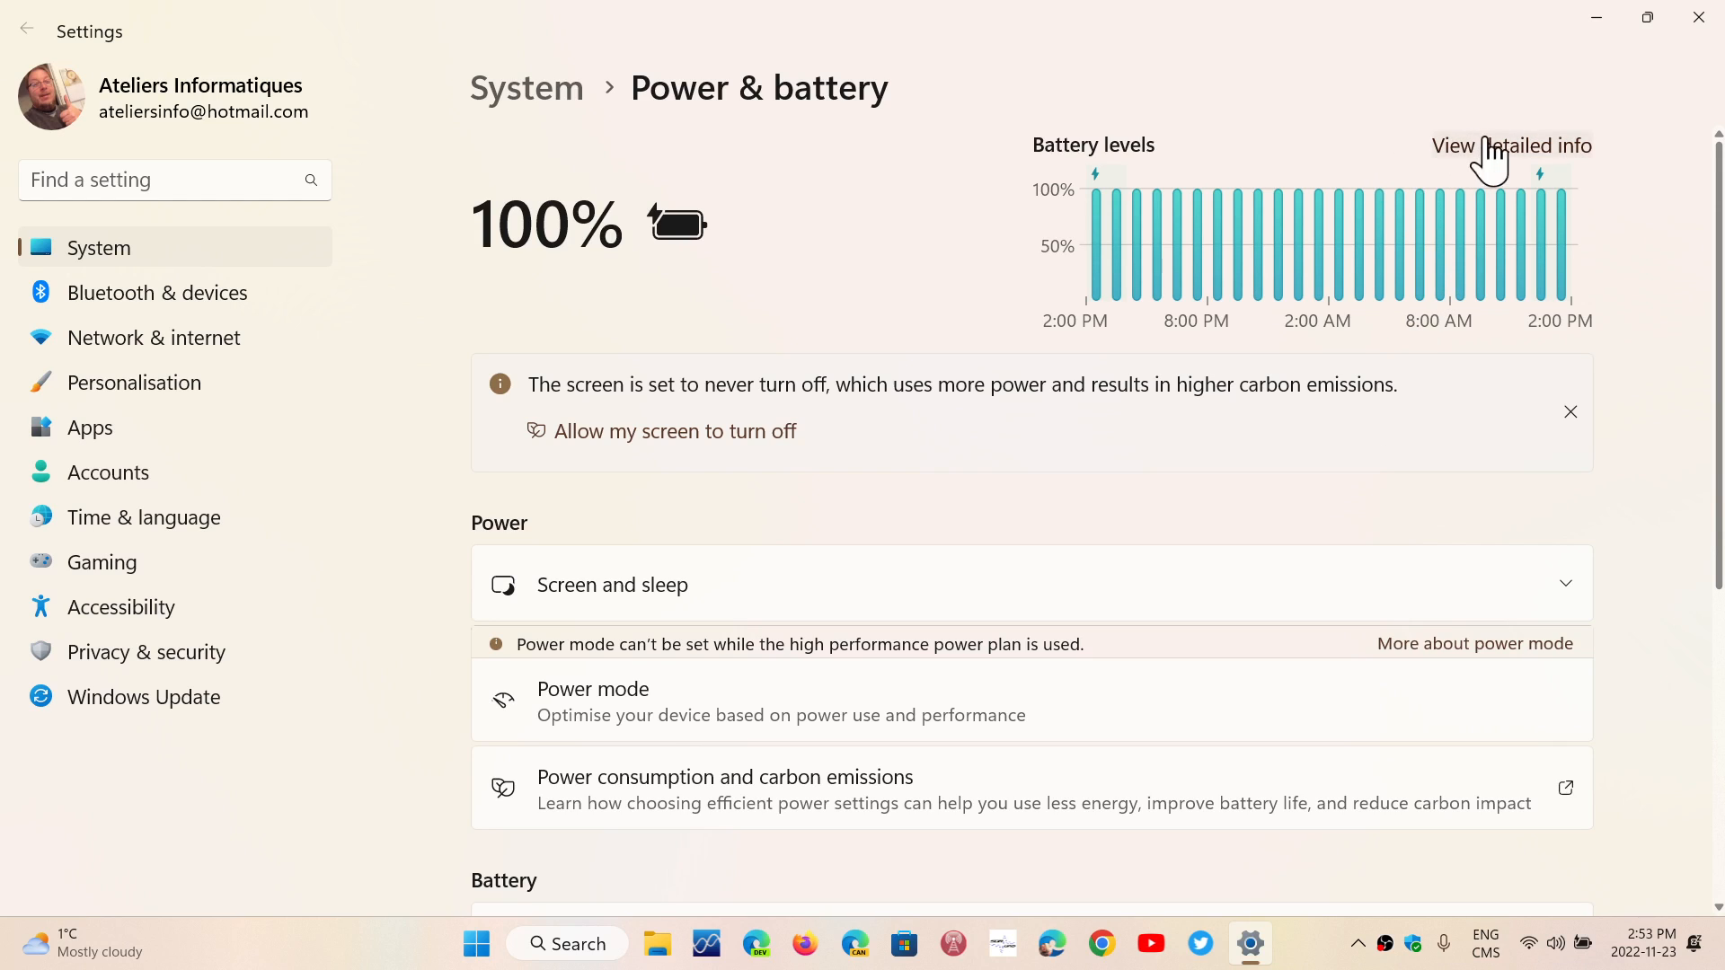
pyautogui.moveTo(1522, 168)
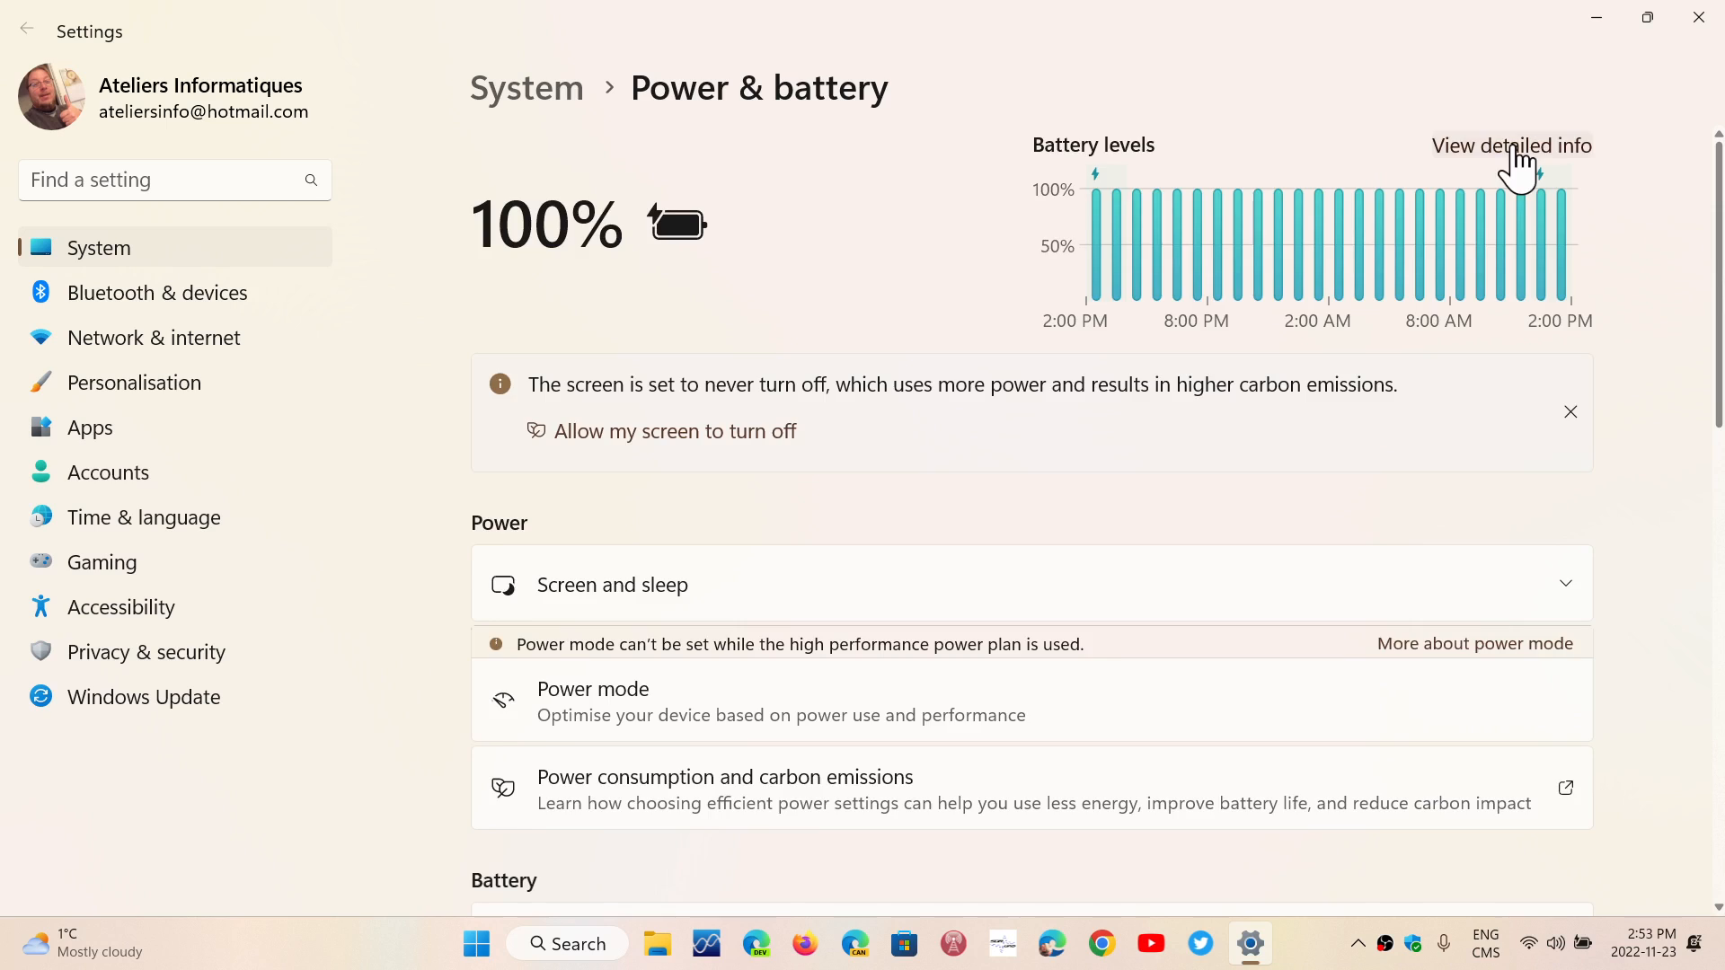
# - Expand View detailed info to show 24-hour battery levels and screen-on time
pyautogui.click(1512, 146)
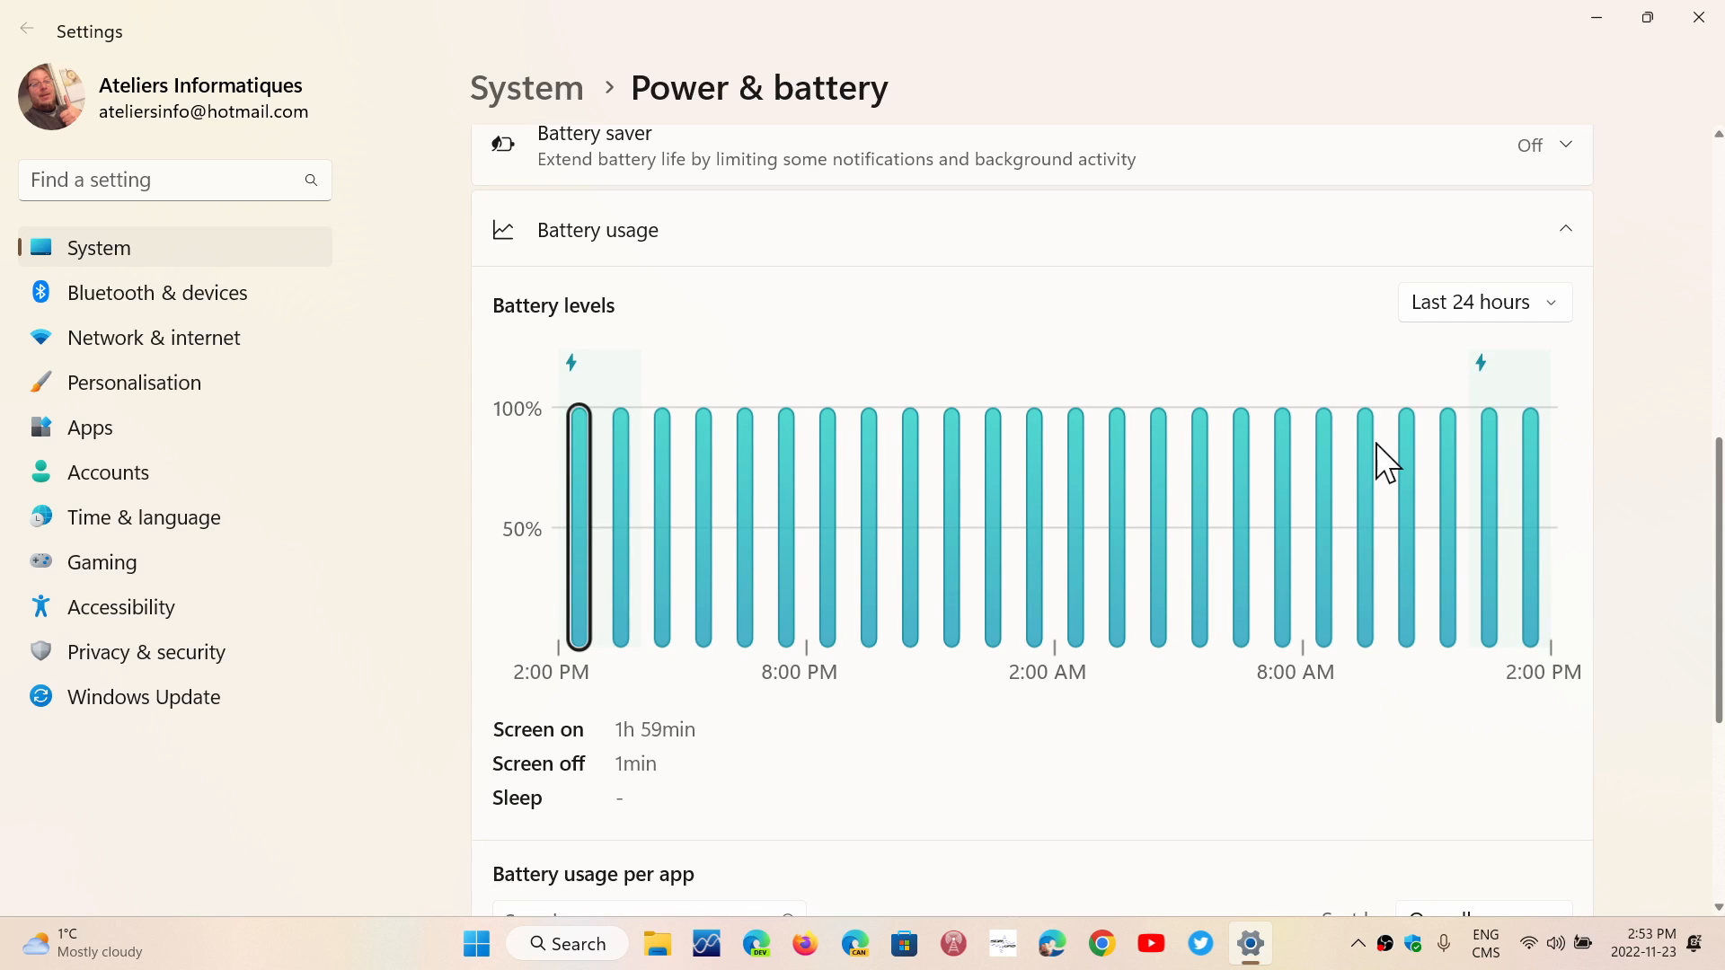
pyautogui.moveTo(1508, 320)
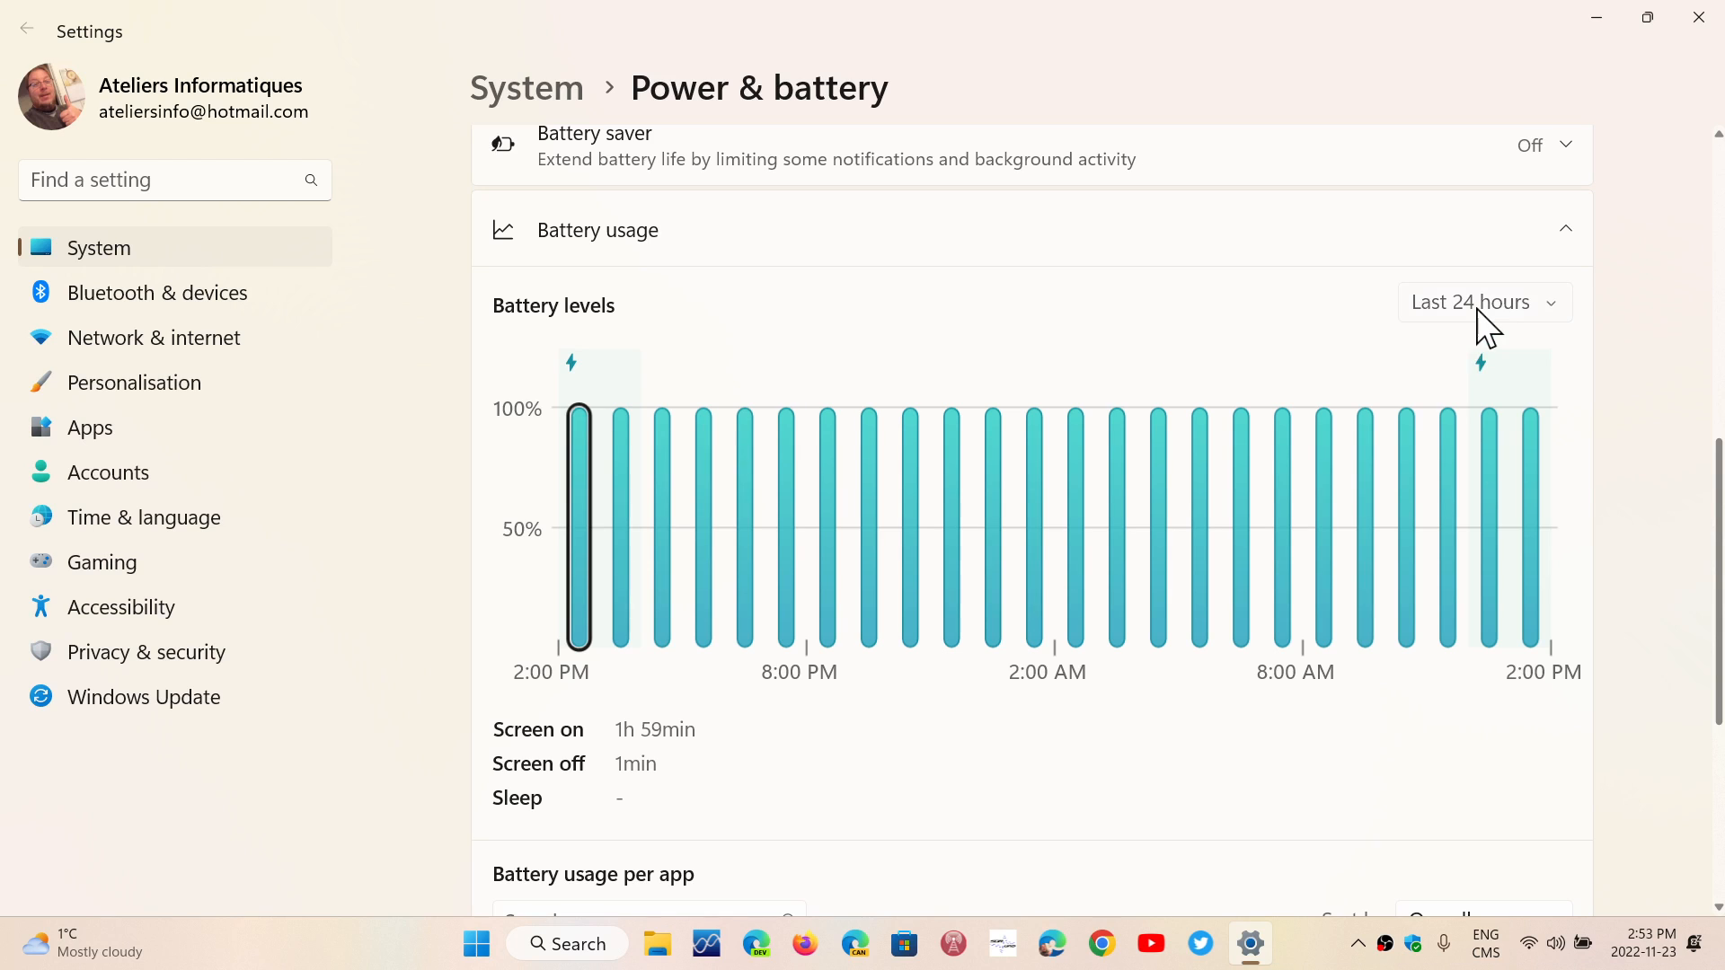
# - Set Battery levels to Last 7 days and review the Battery usage per app list
pyautogui.click(1483, 302)
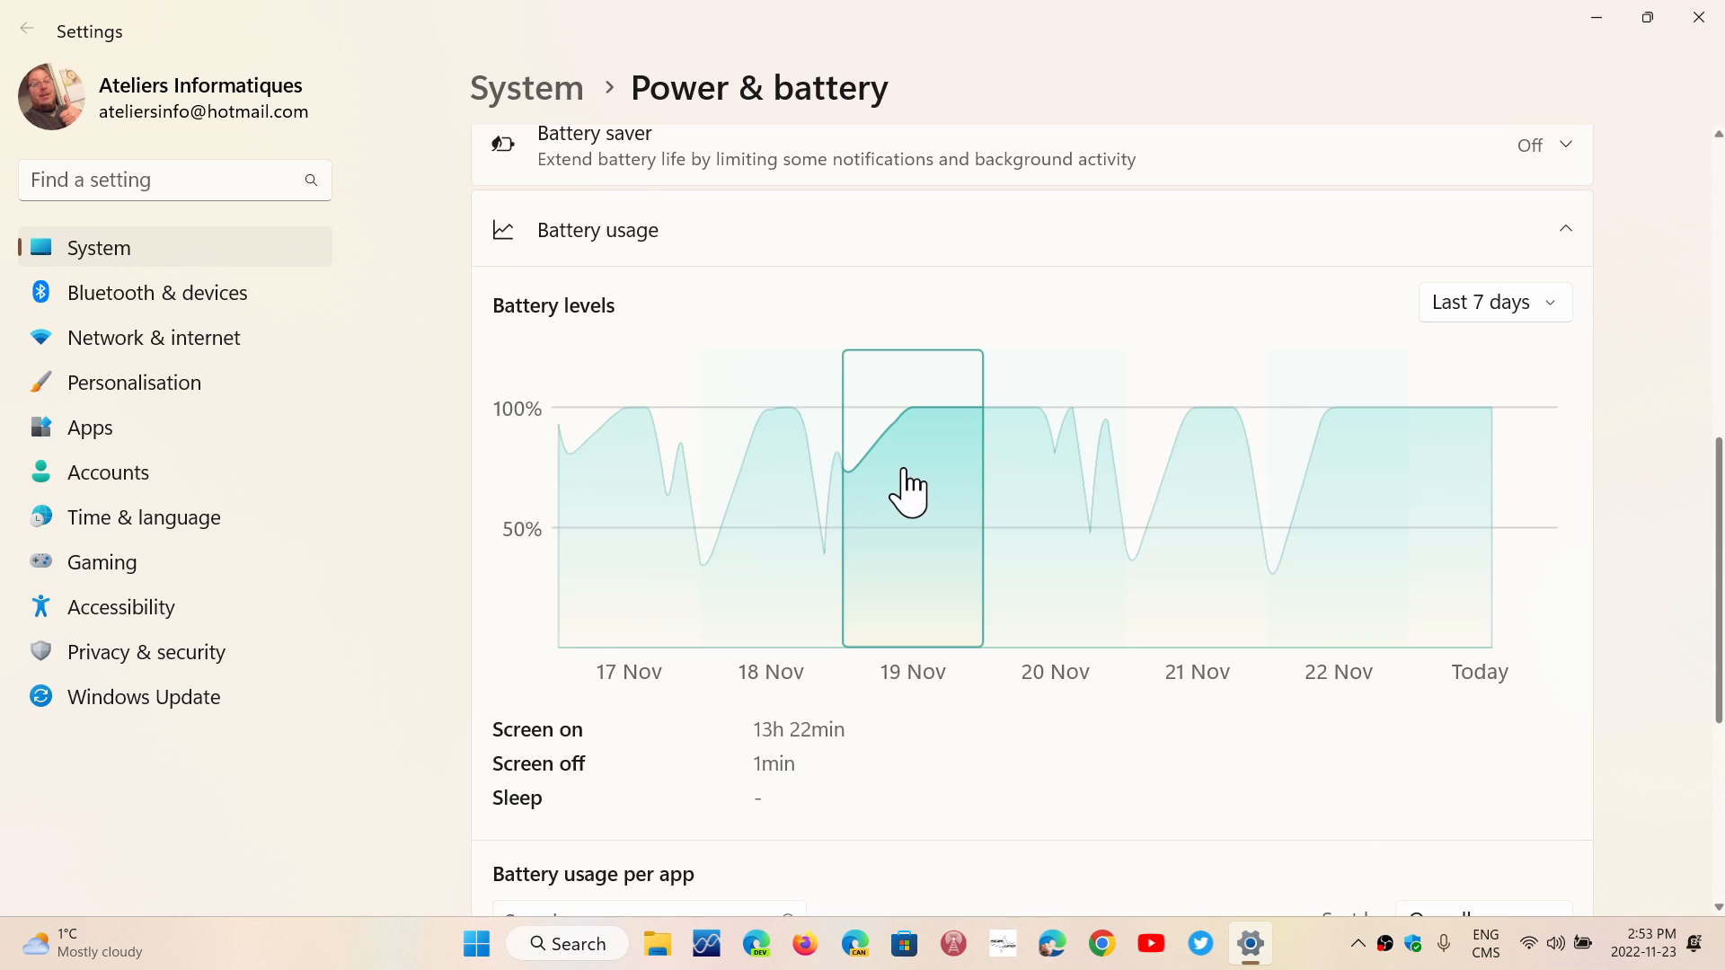
pyautogui.scroll(-3)
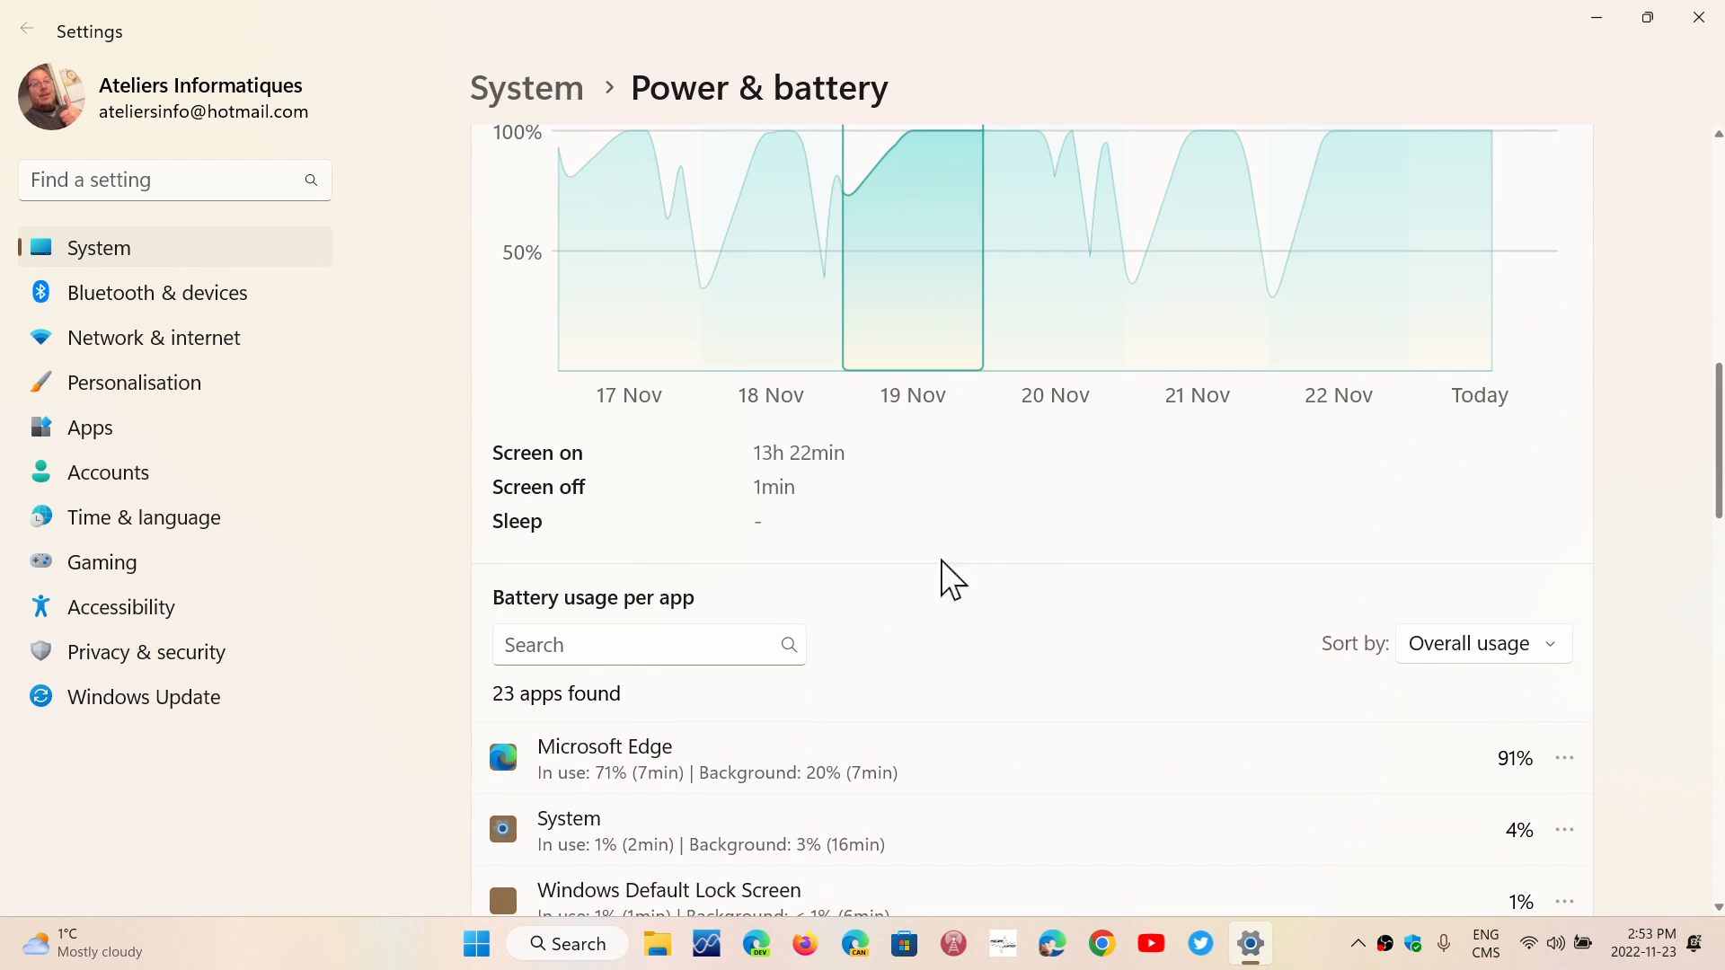
pyautogui.scroll(-3)
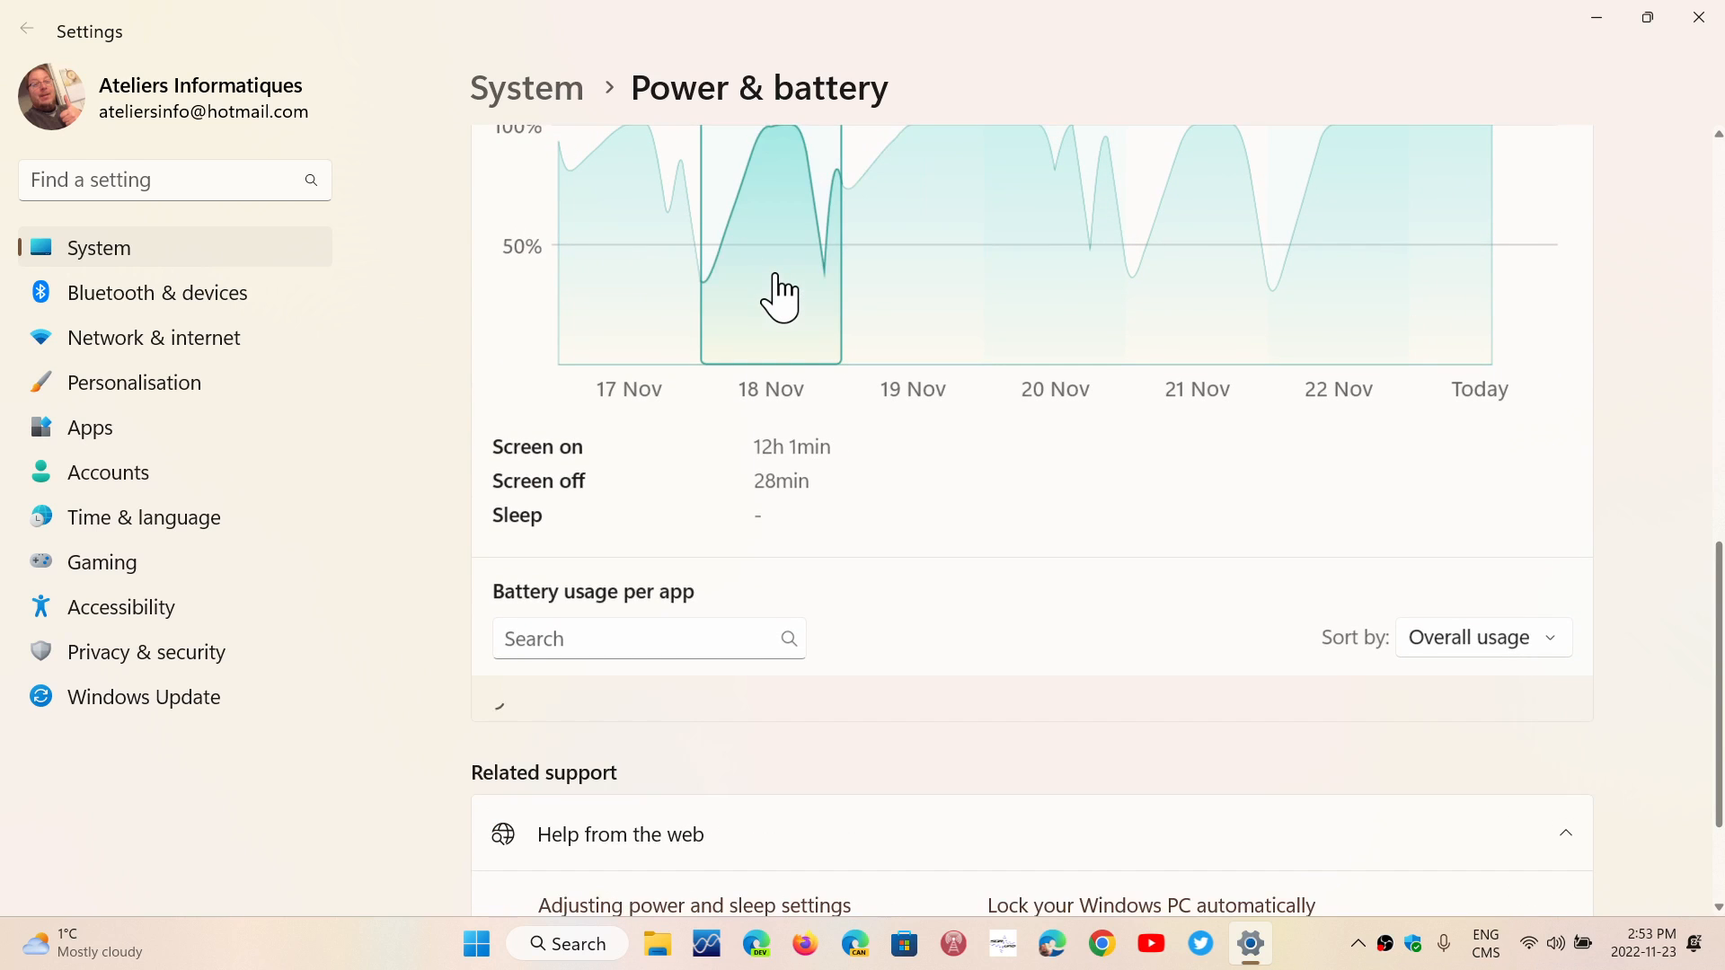
pyautogui.scroll(-3)
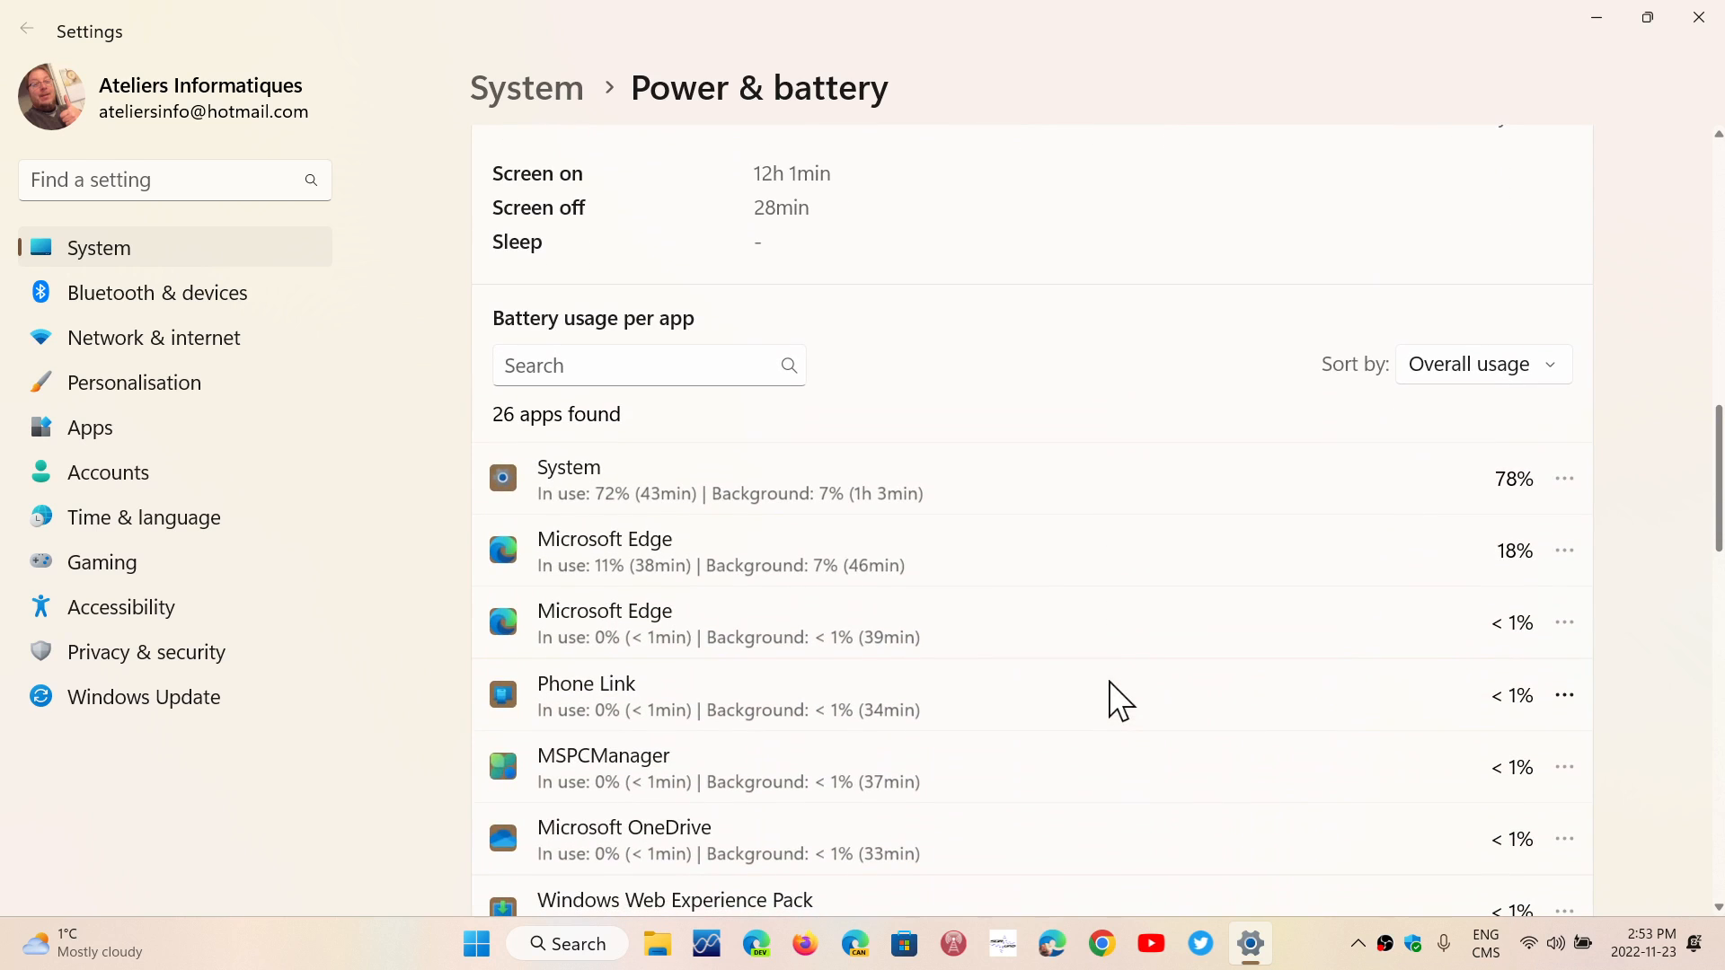
pyautogui.scroll(-3)
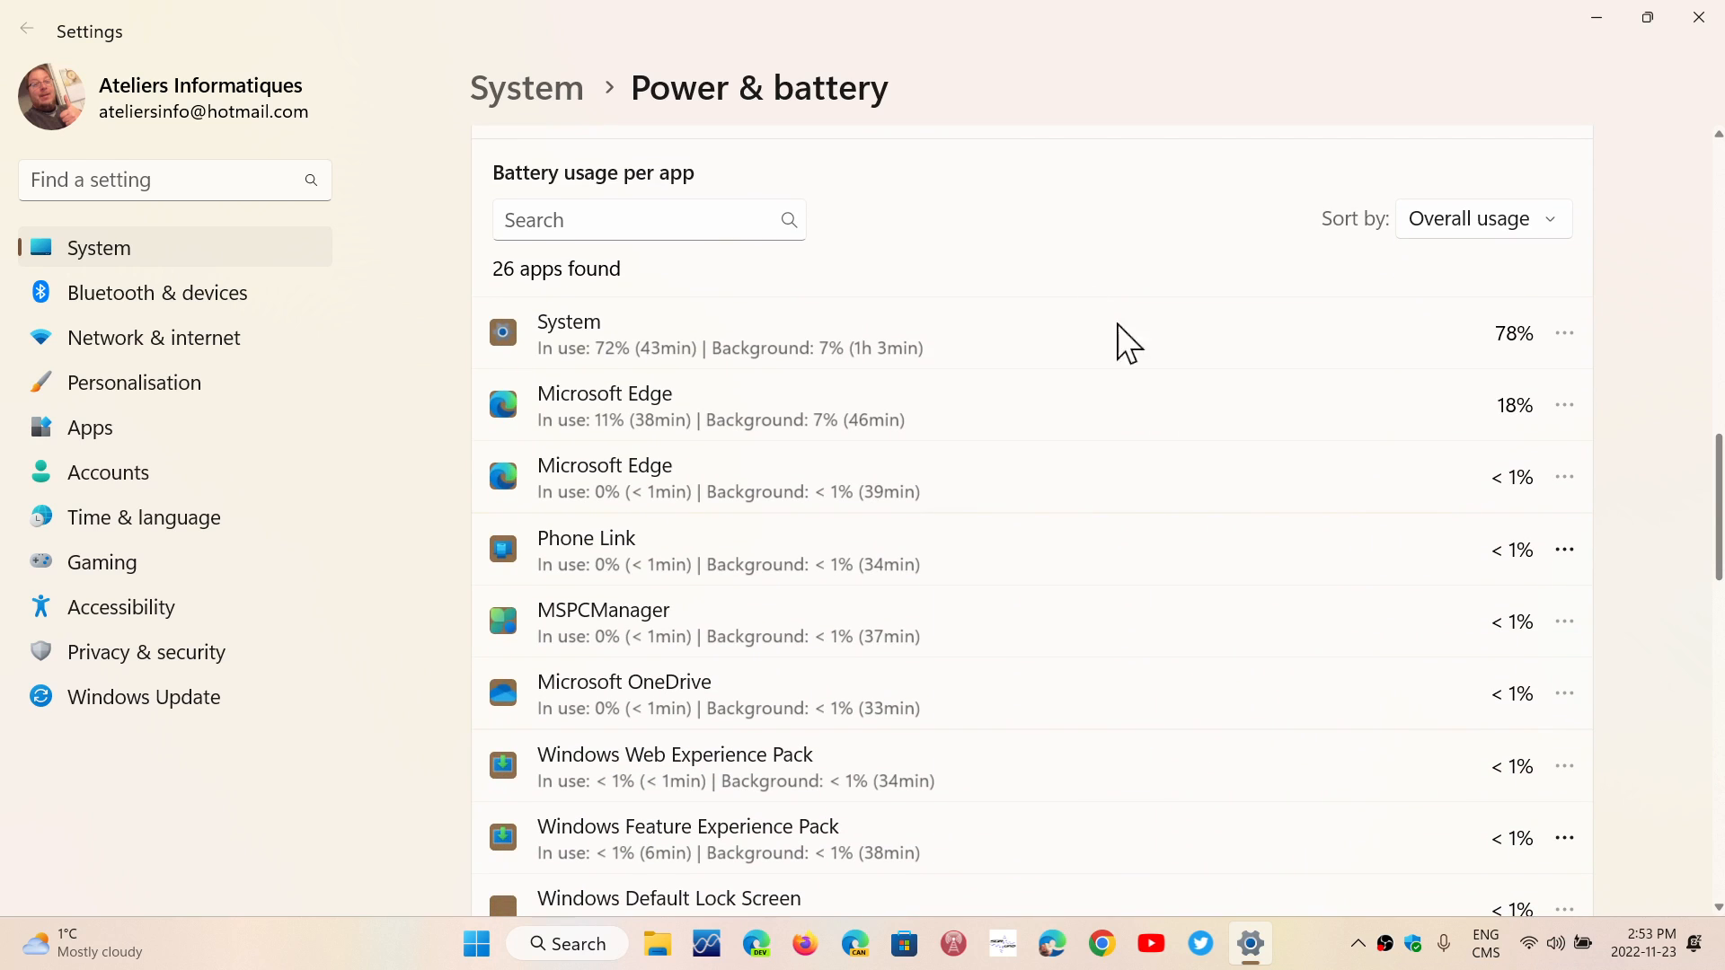
pyautogui.moveTo(1145, 739)
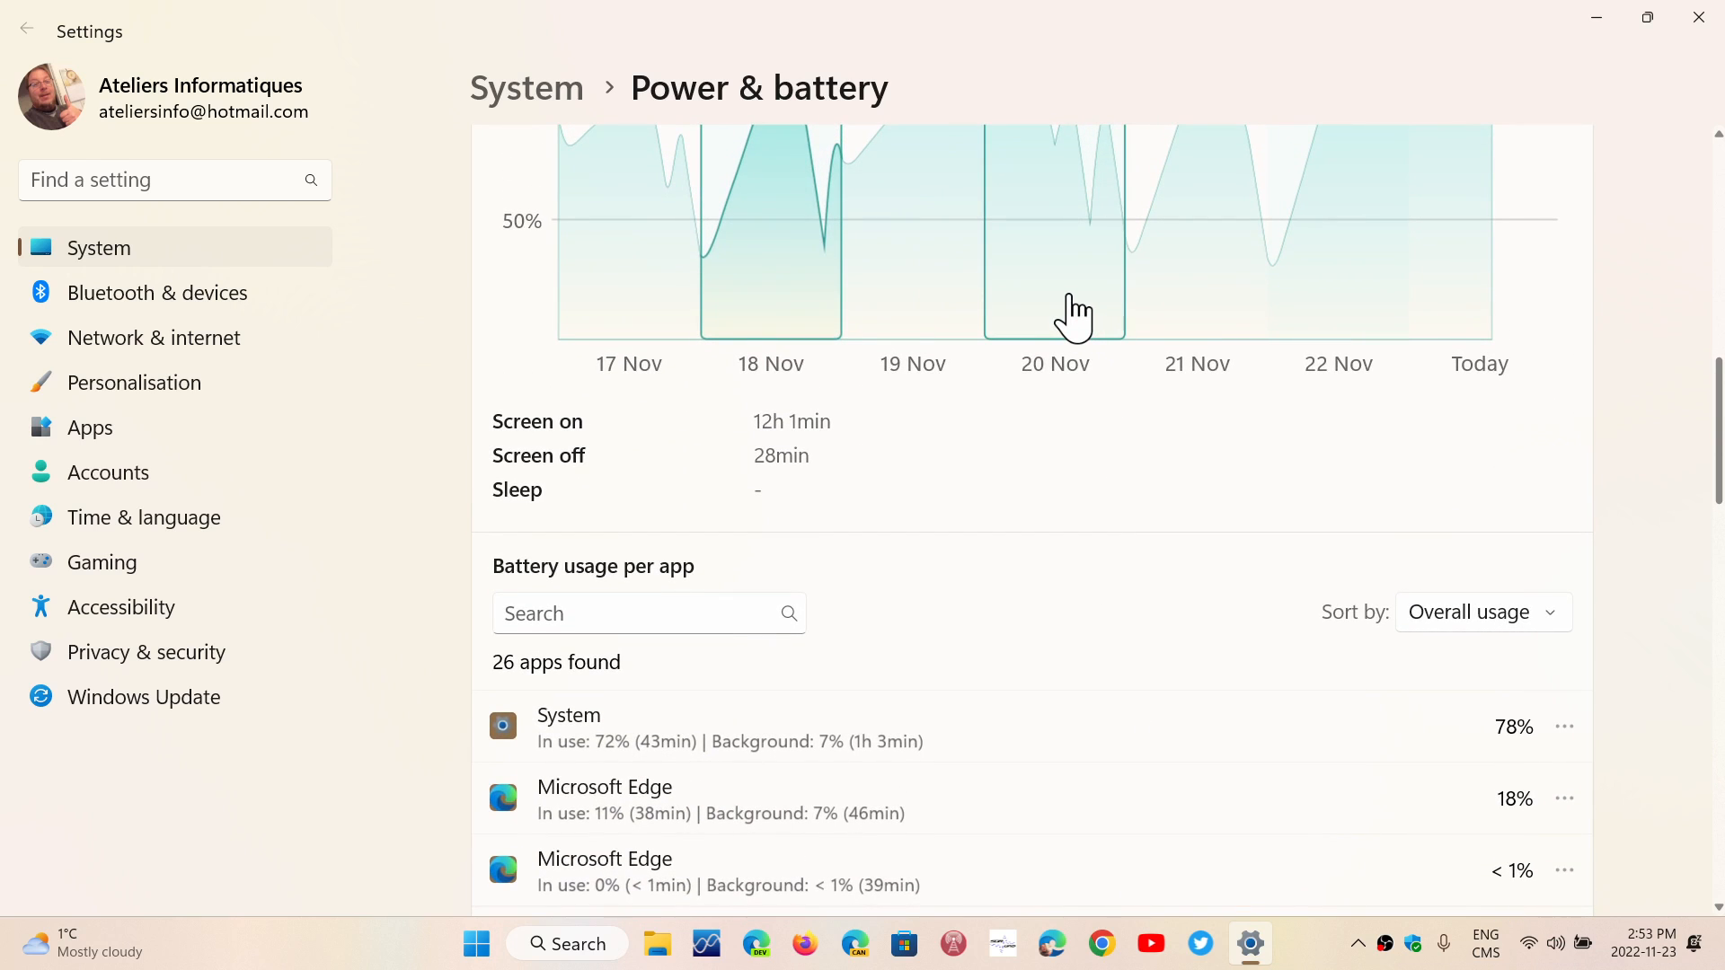
pyautogui.scroll(-3)
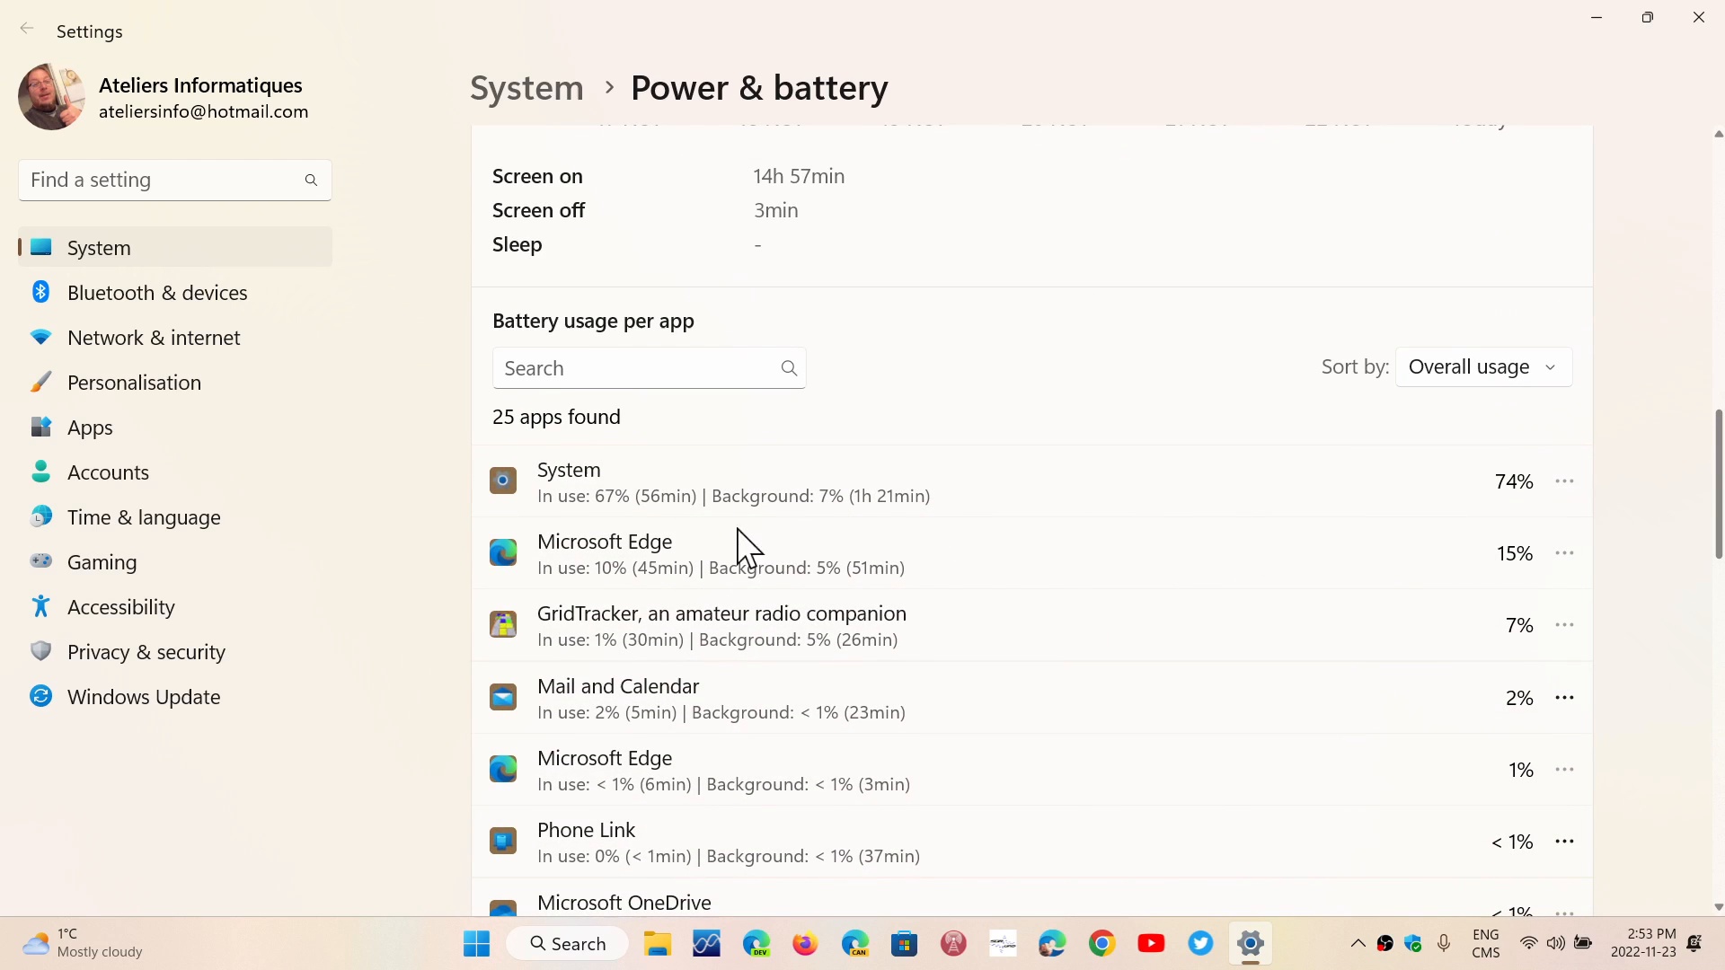
pyautogui.moveTo(1071, 579)
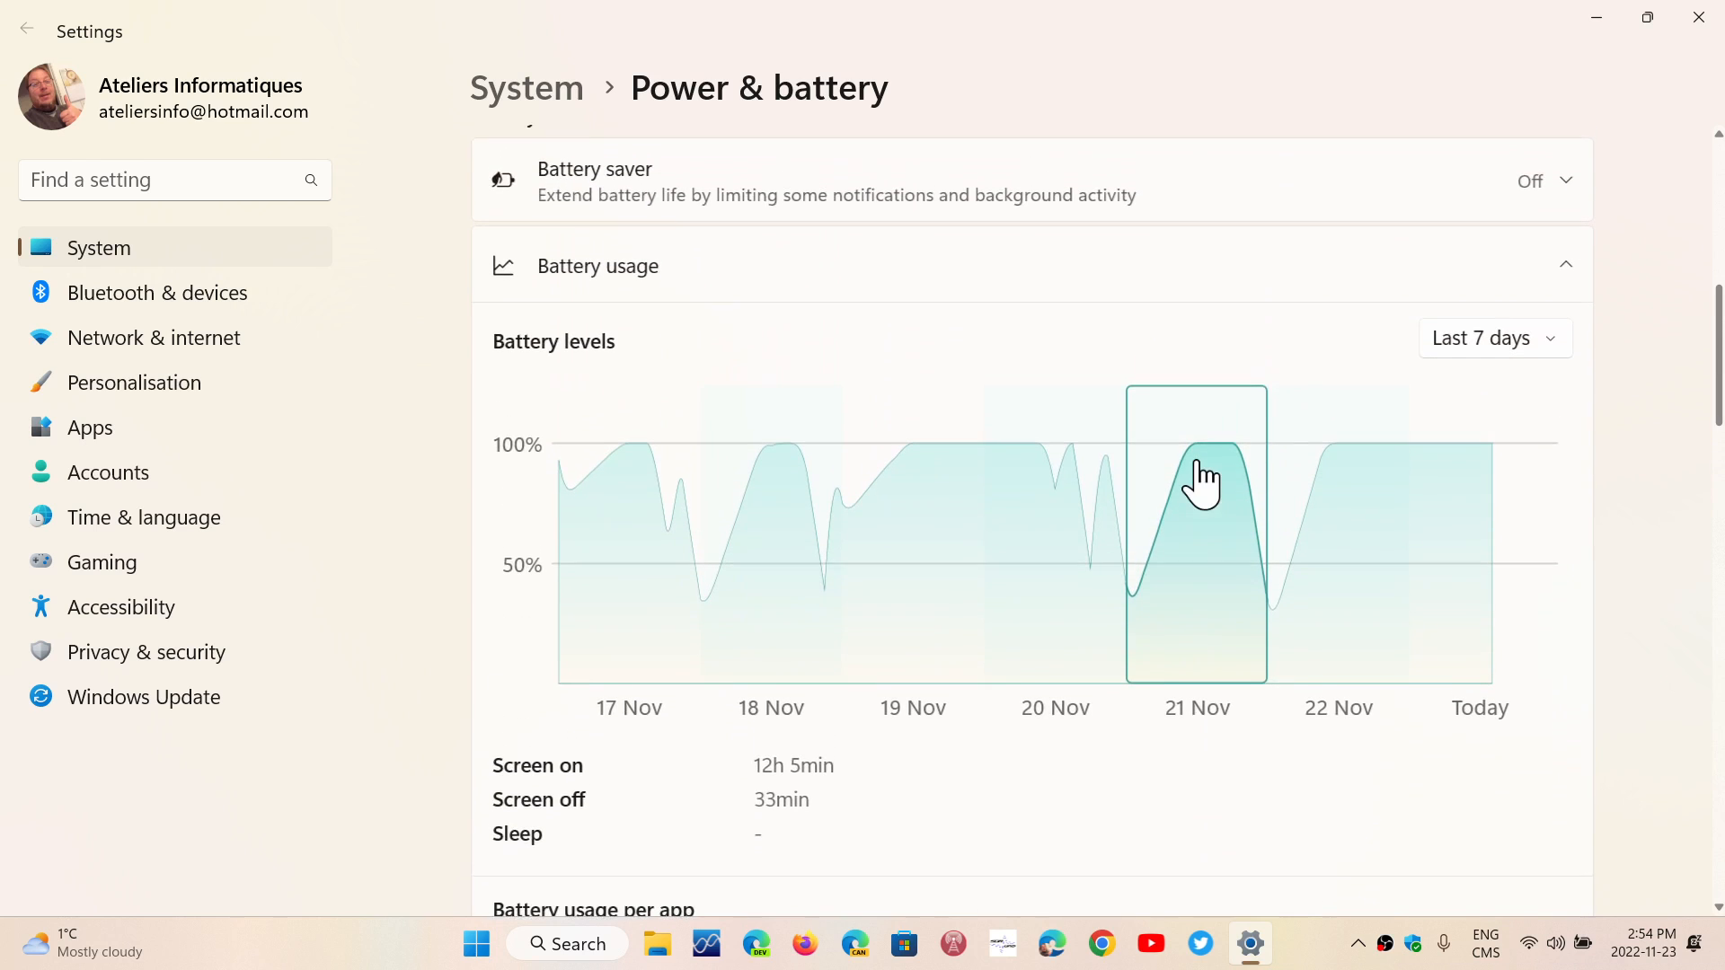
pyautogui.click(1493, 338)
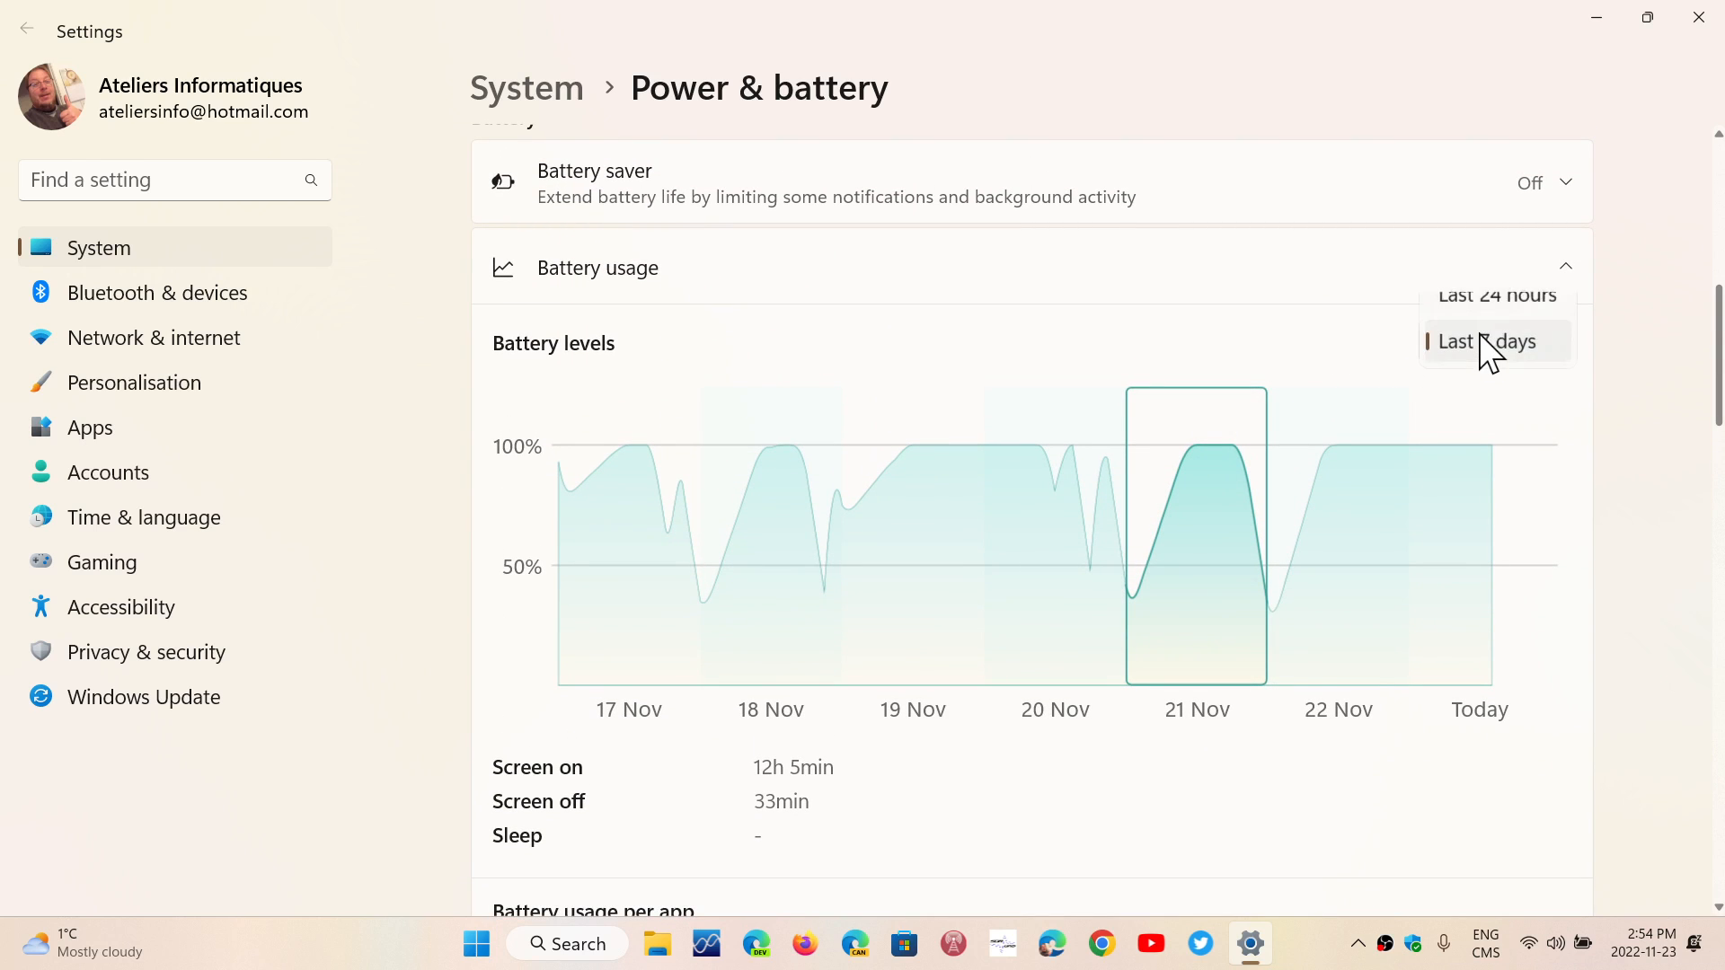
pyautogui.click(1484, 340)
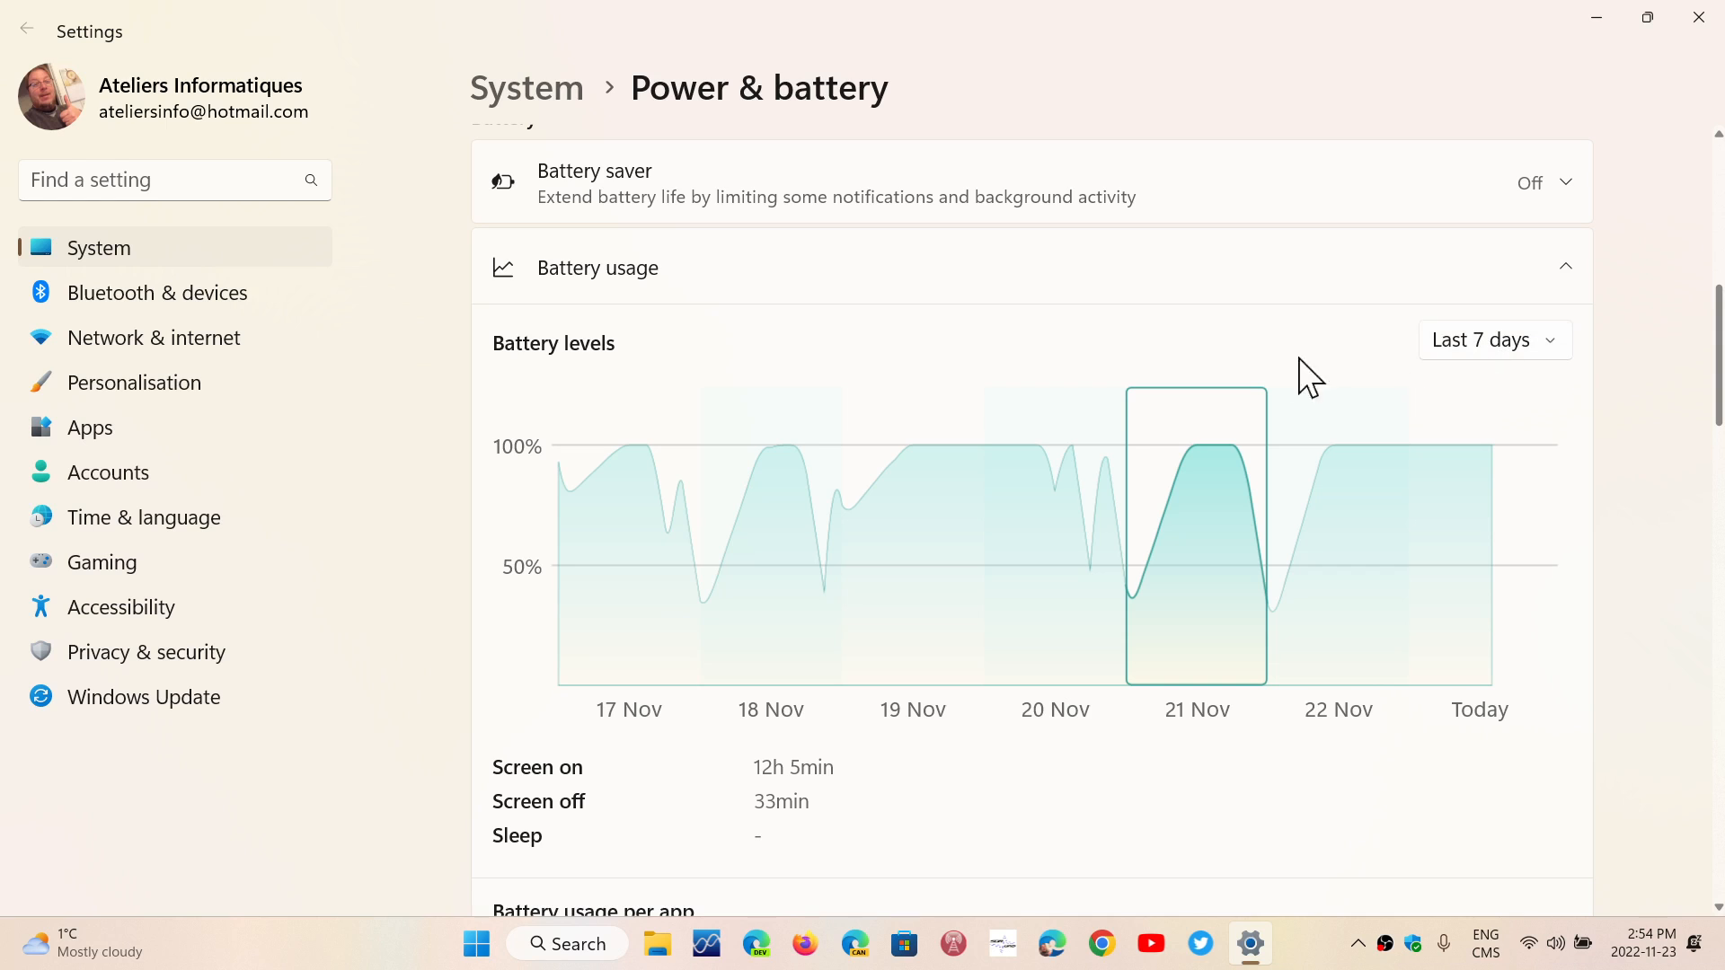
pyautogui.moveTo(1344, 331)
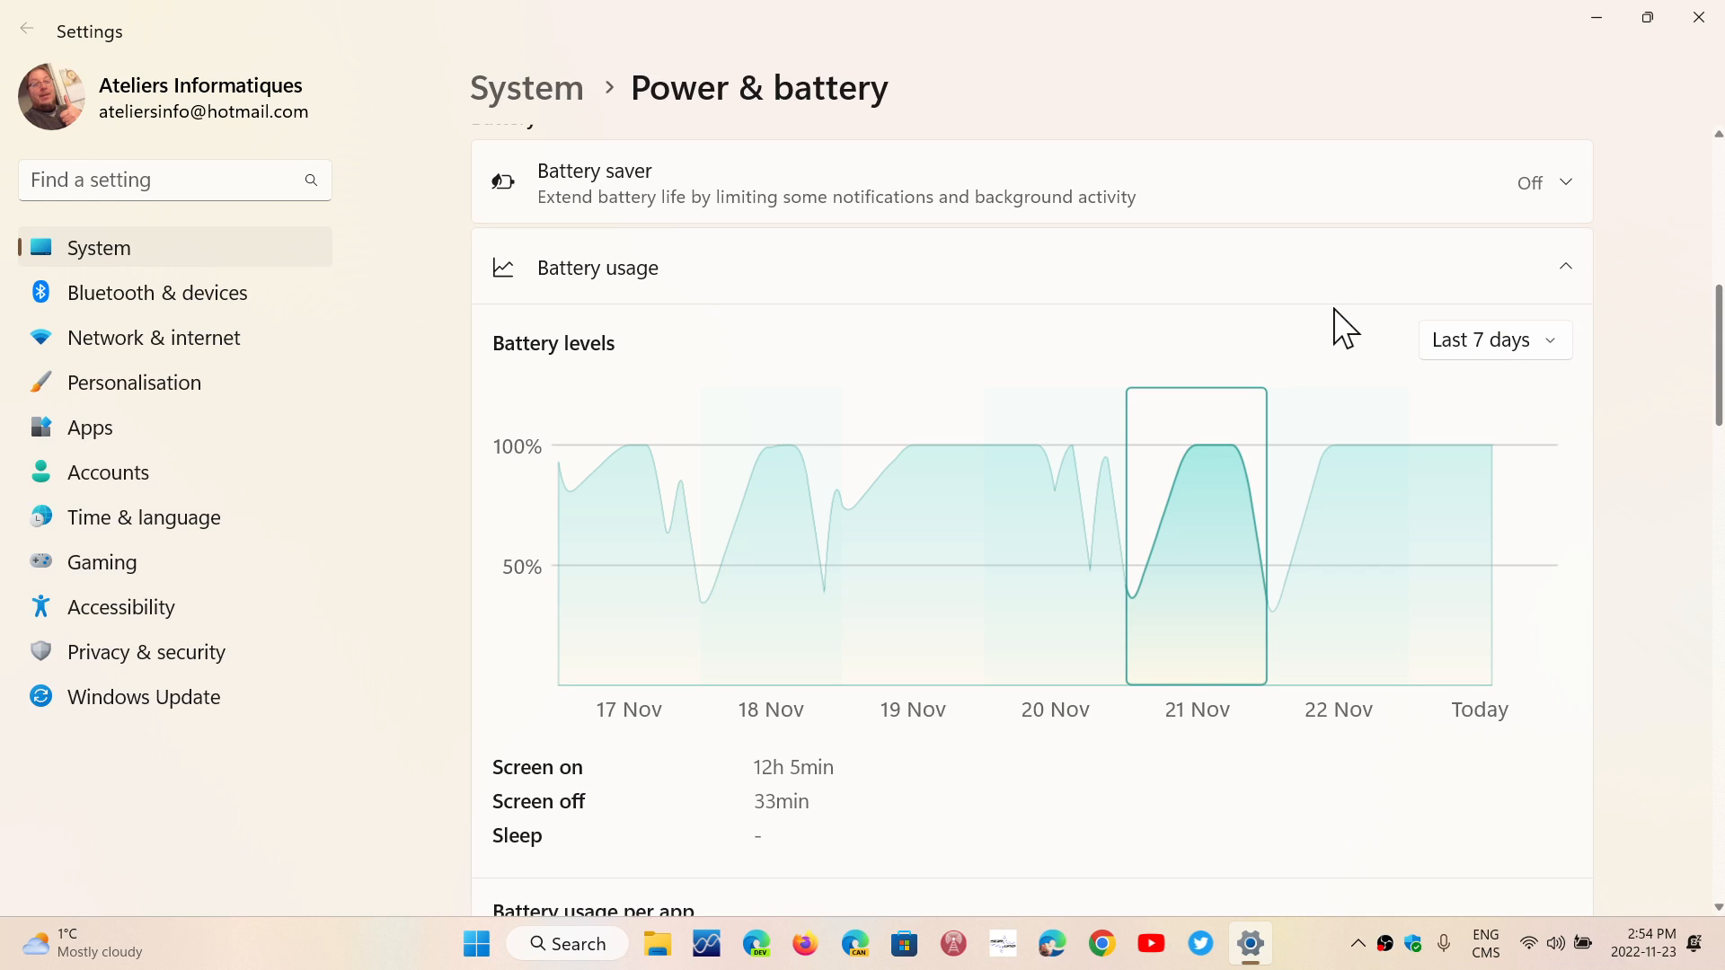
pyautogui.scroll(-3)
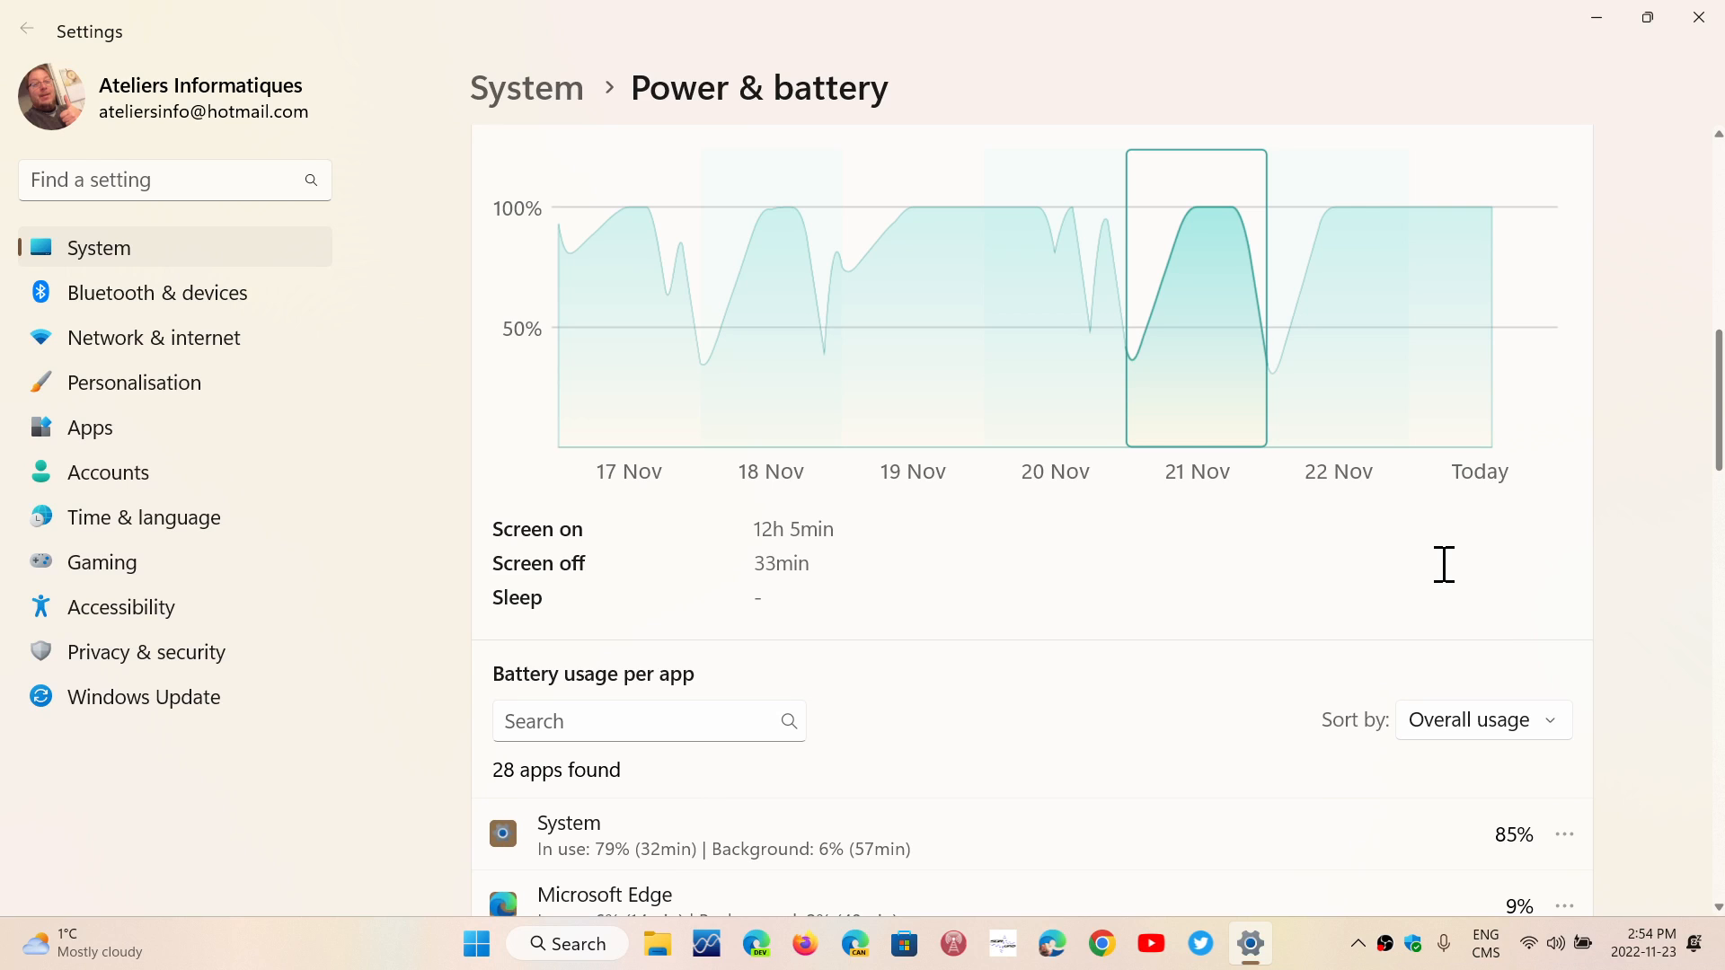
pyautogui.moveTo(1202, 481)
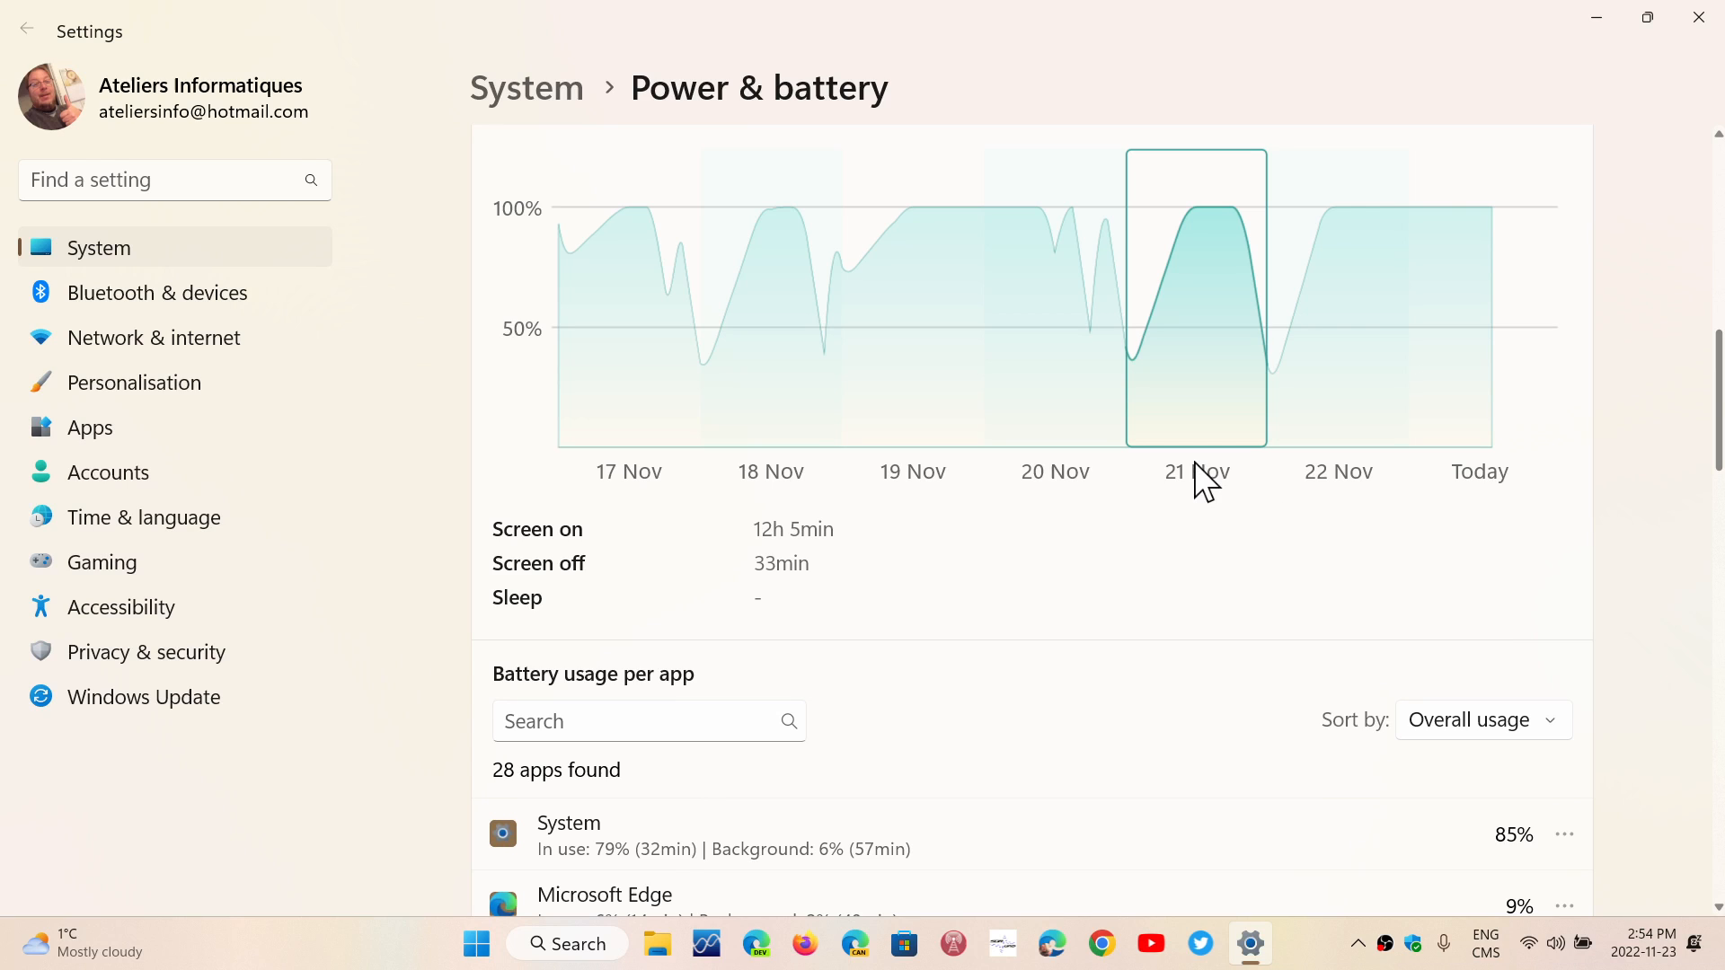
pyautogui.click(911, 307)
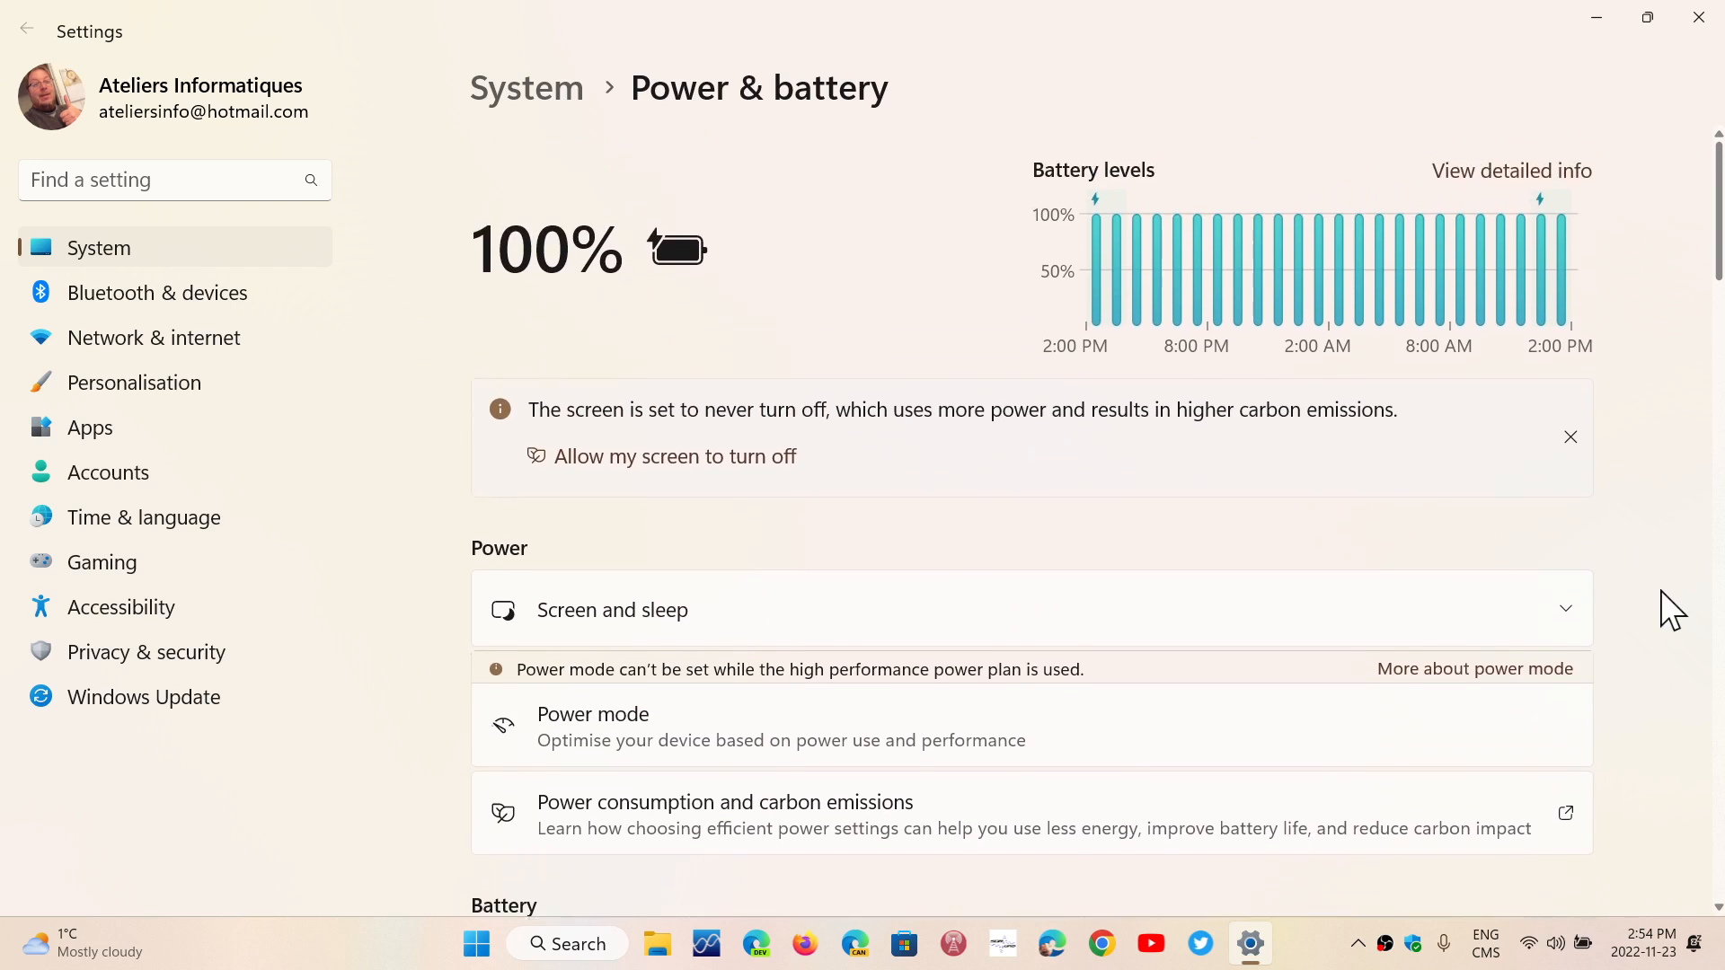
# - Scroll through the Power & battery page before returning to the System overview
pyautogui.scroll(-3)
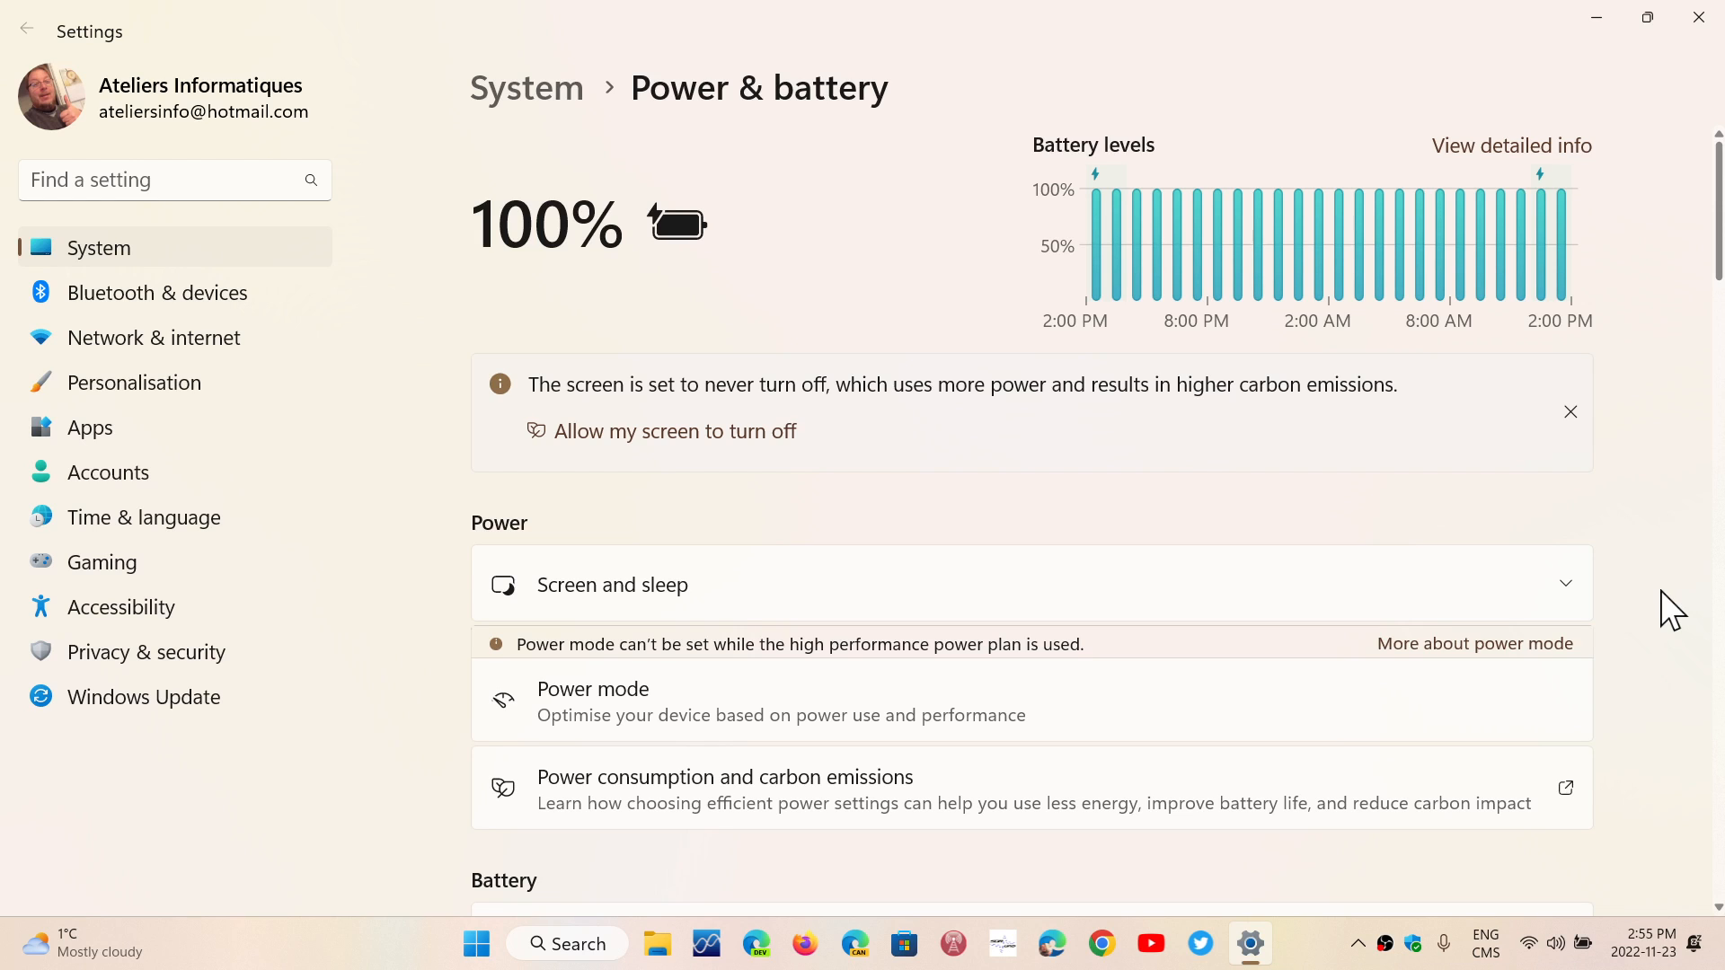
pyautogui.scroll(-3)
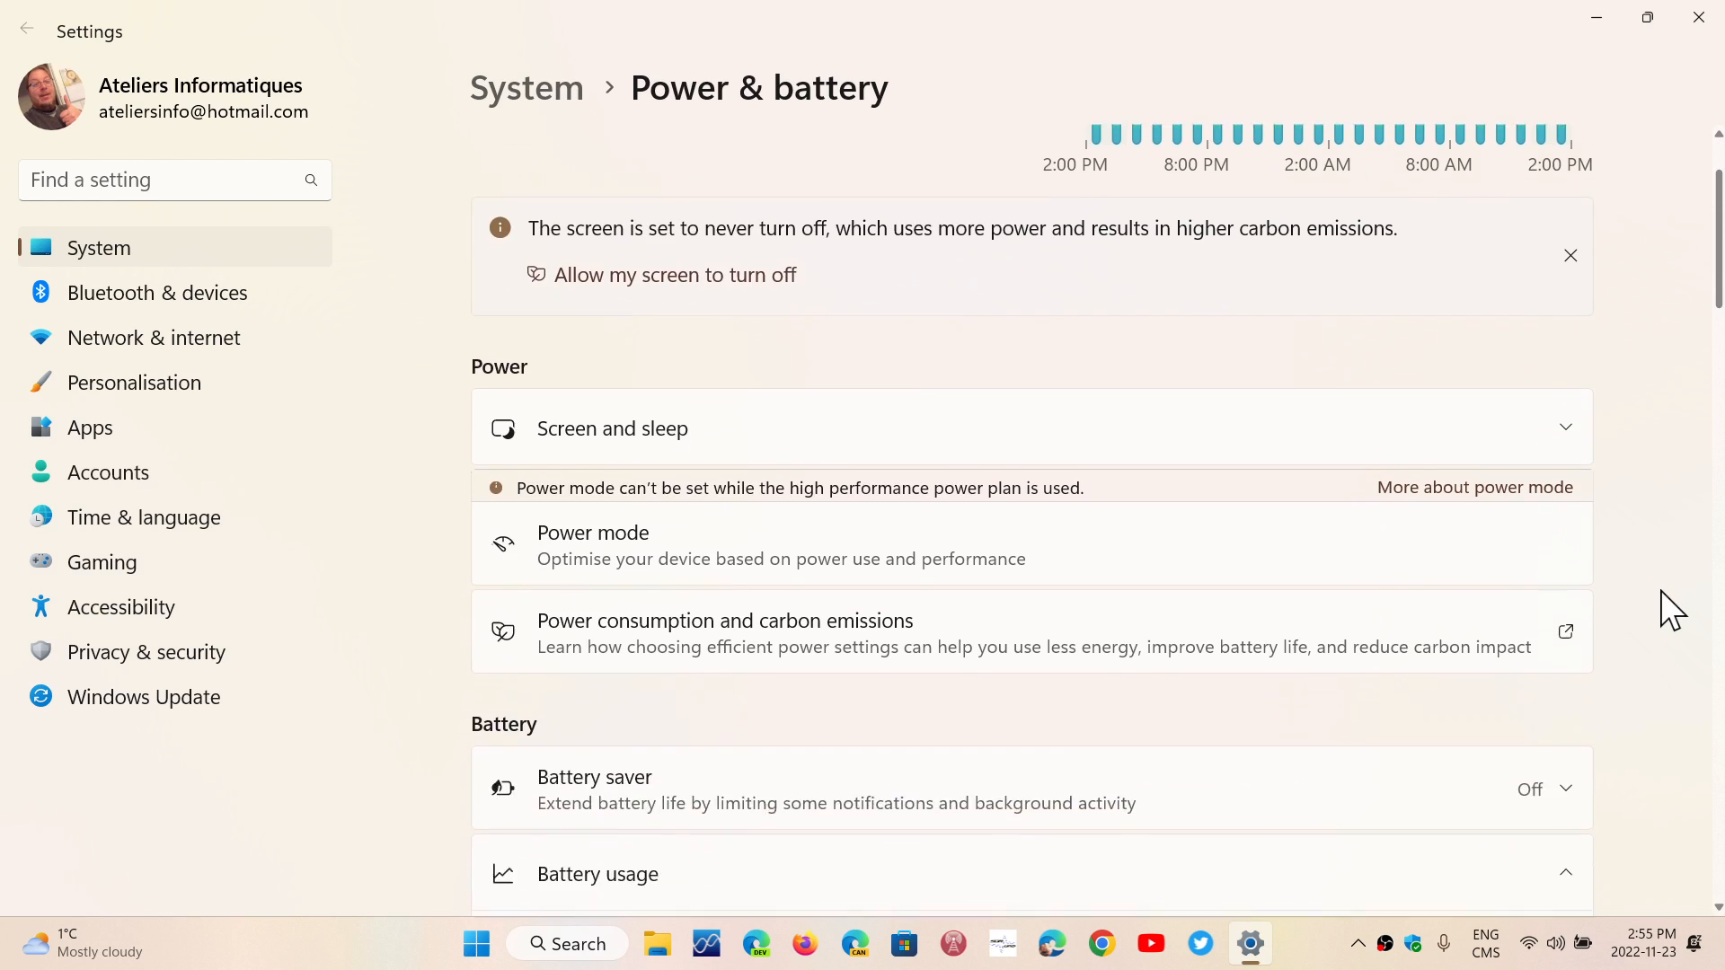
pyautogui.scroll(-3)
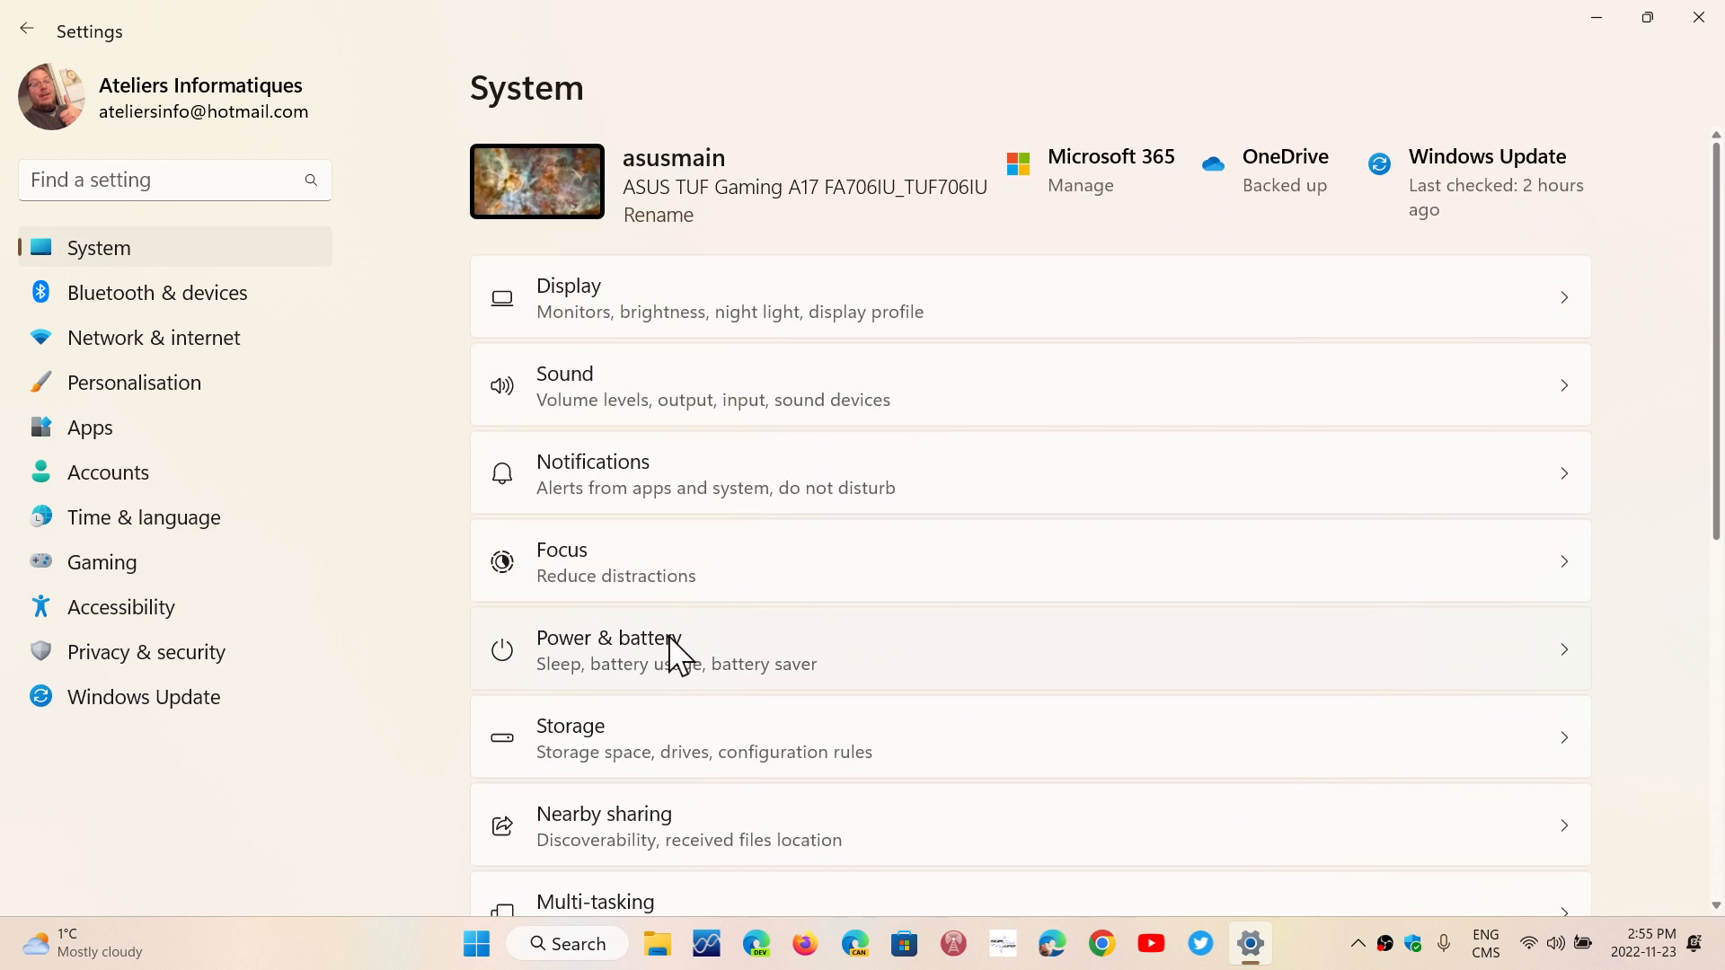
# - Reopen Power & battery, set Battery levels to Last 7 days and show per-app usage
pyautogui.click(609, 648)
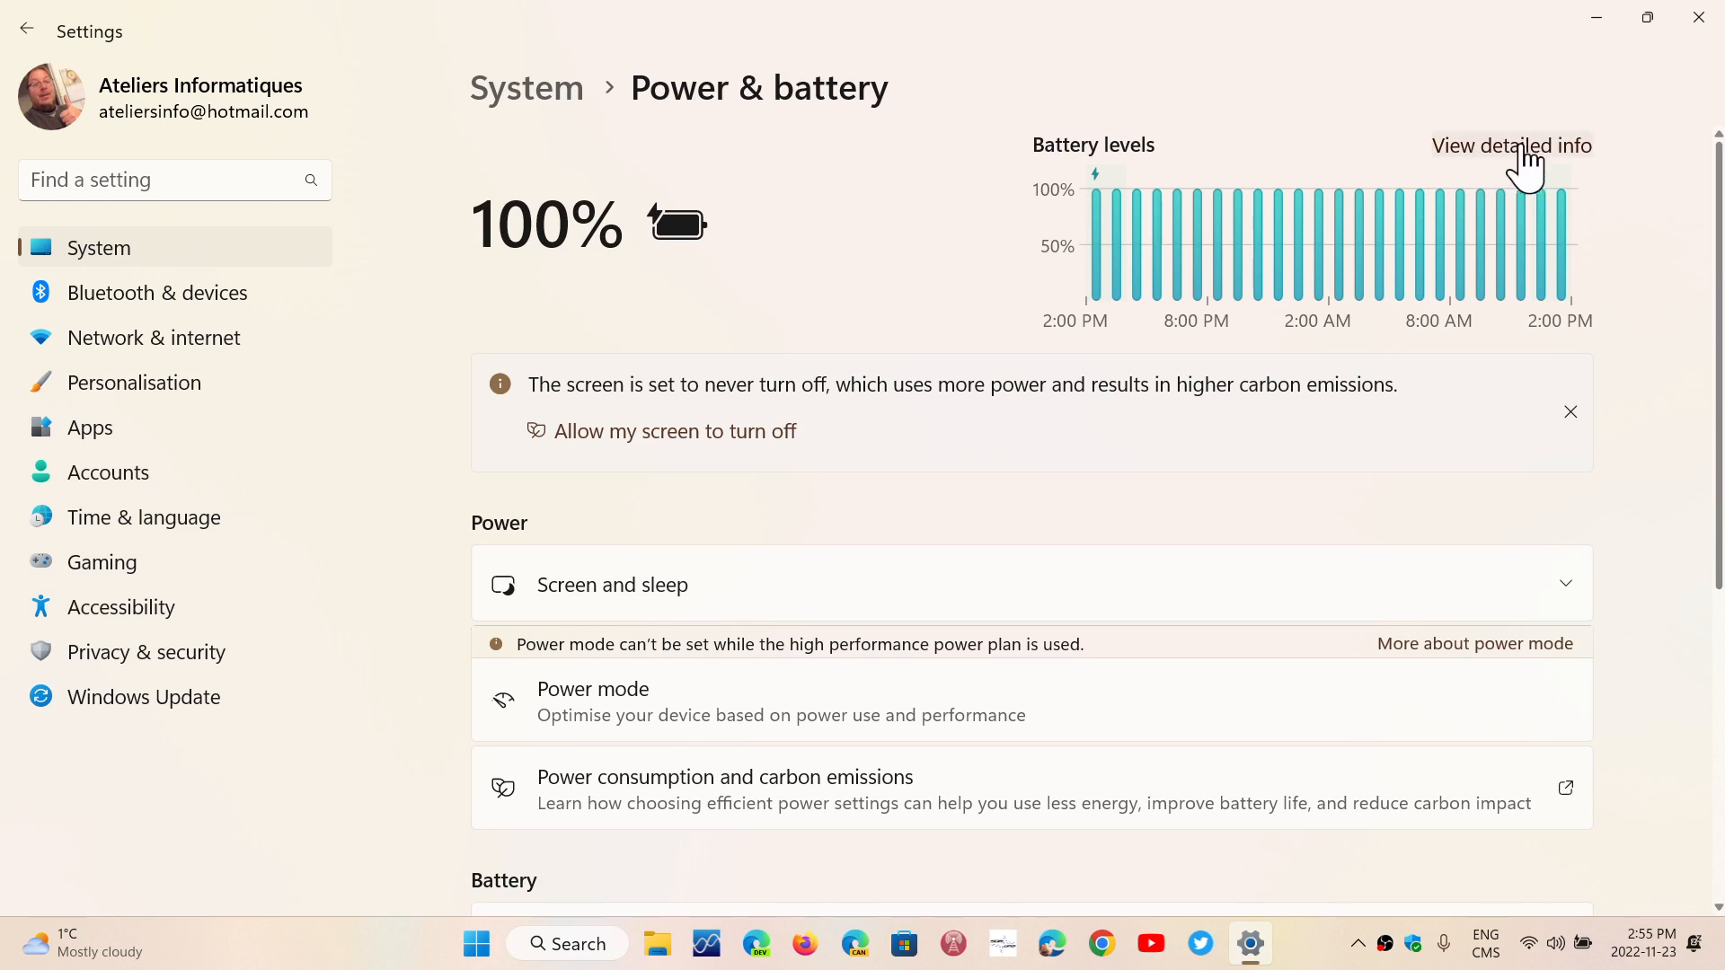
pyautogui.moveTo(1565, 176)
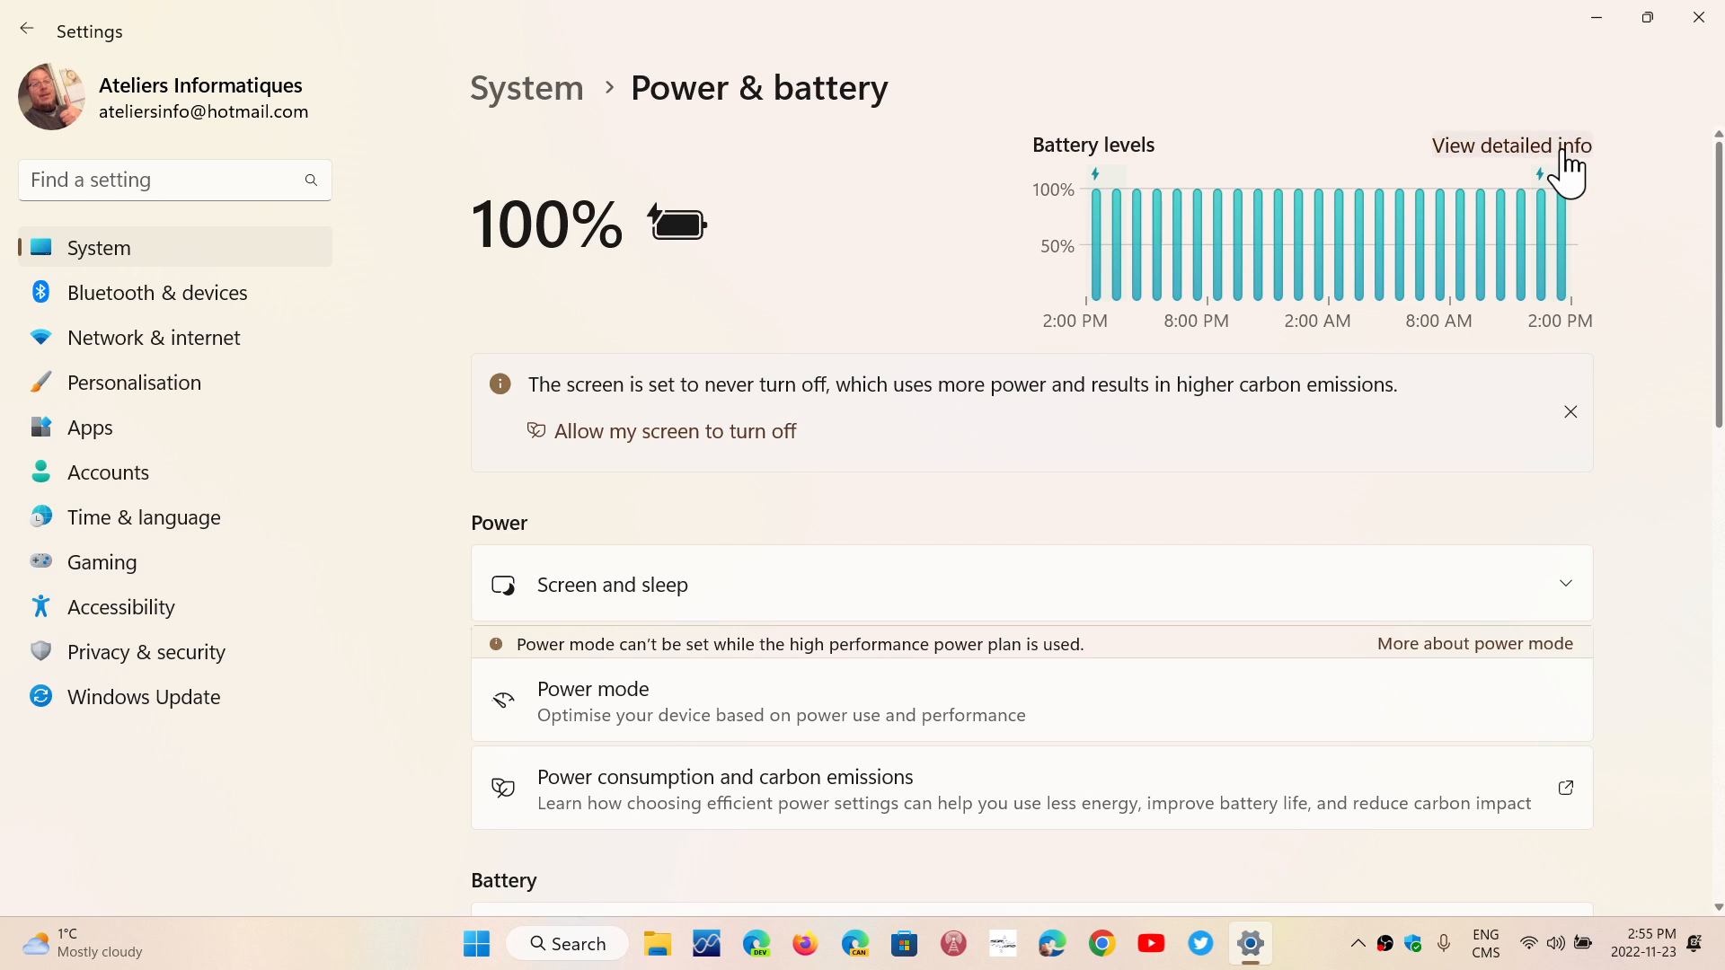
pyautogui.scroll(-3)
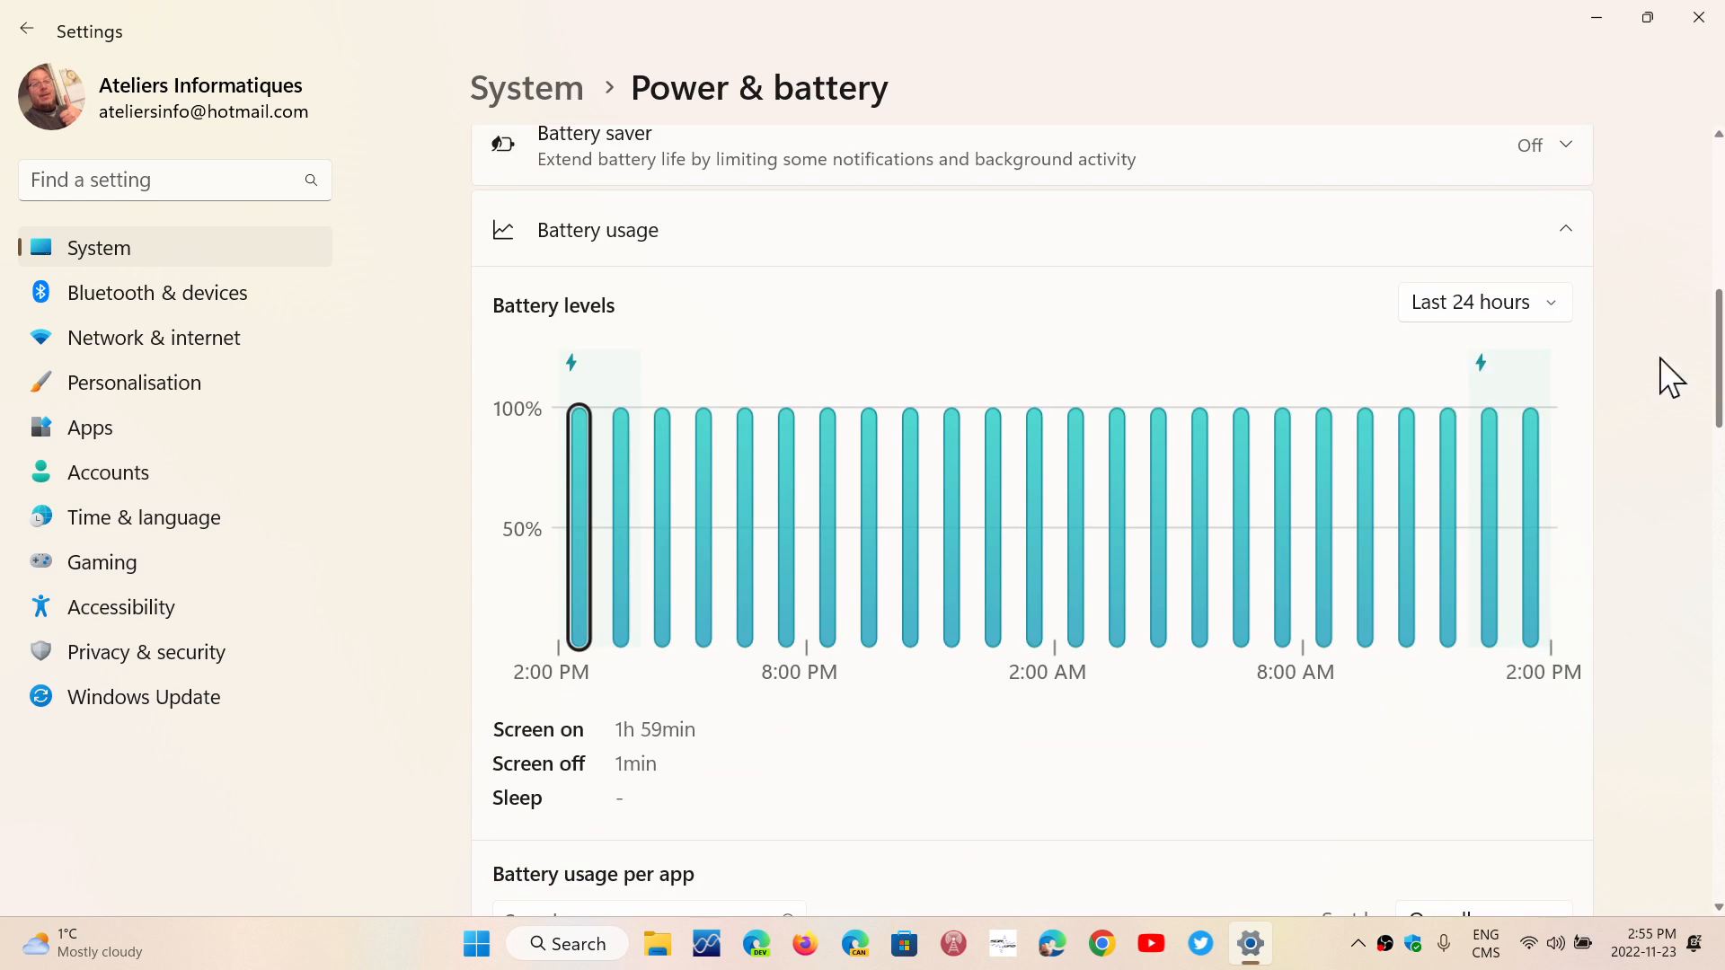
pyautogui.click(1483, 302)
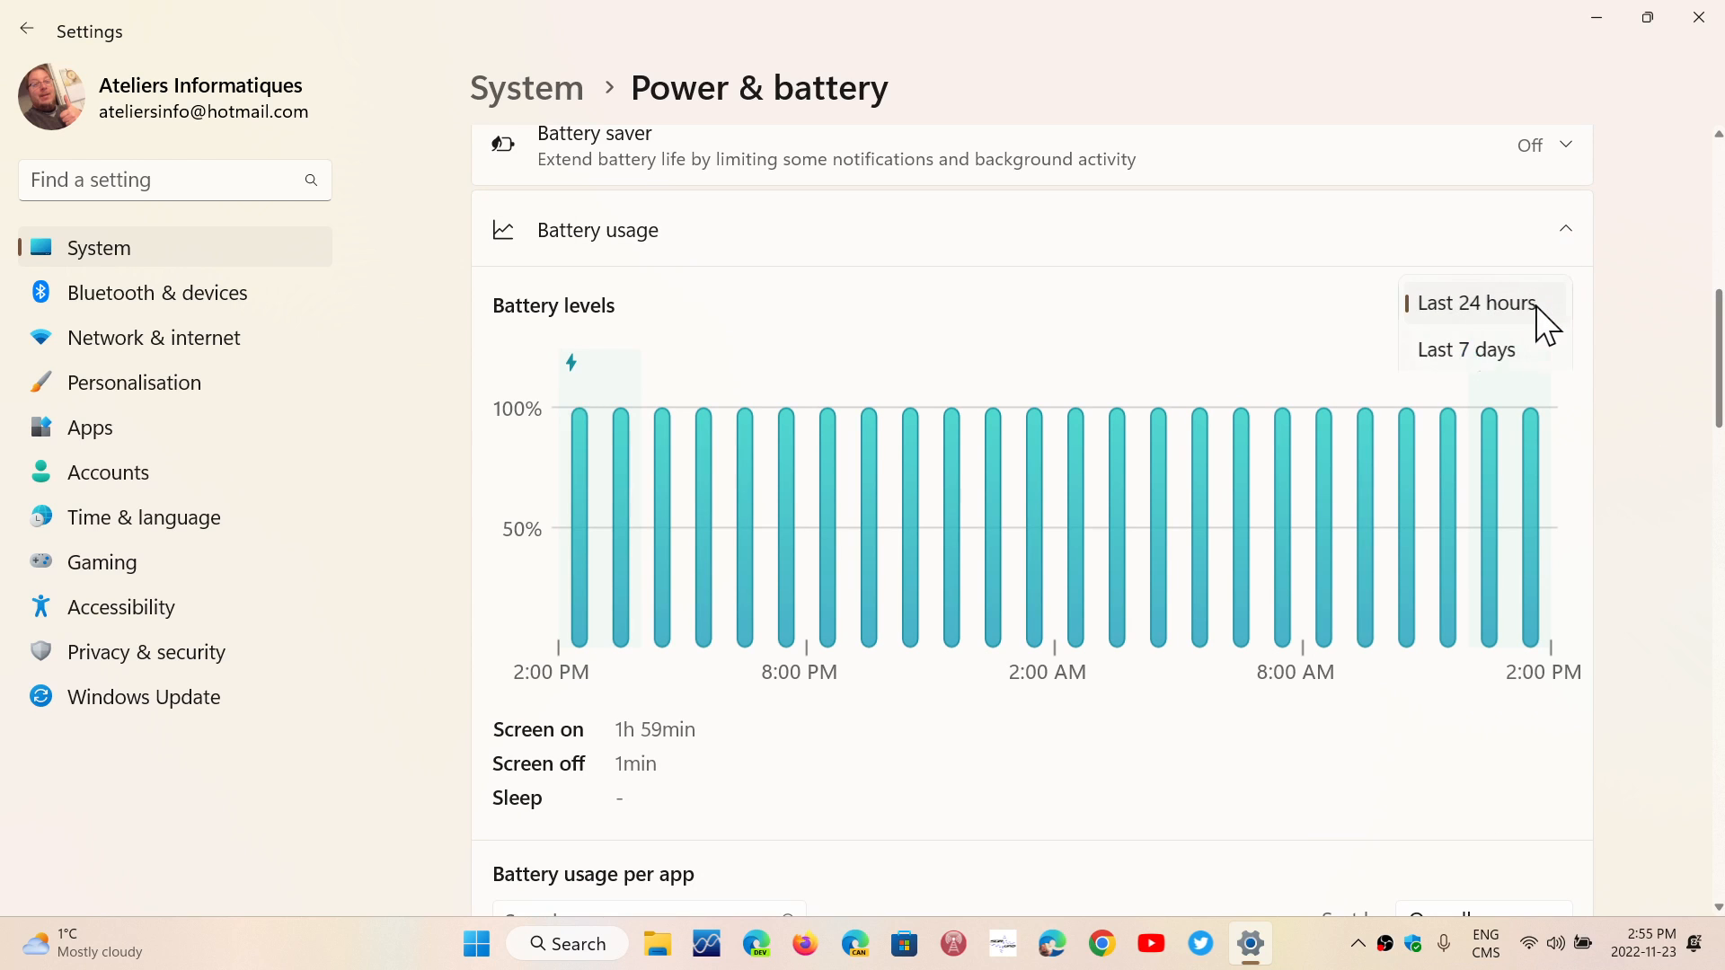
pyautogui.click(1467, 348)
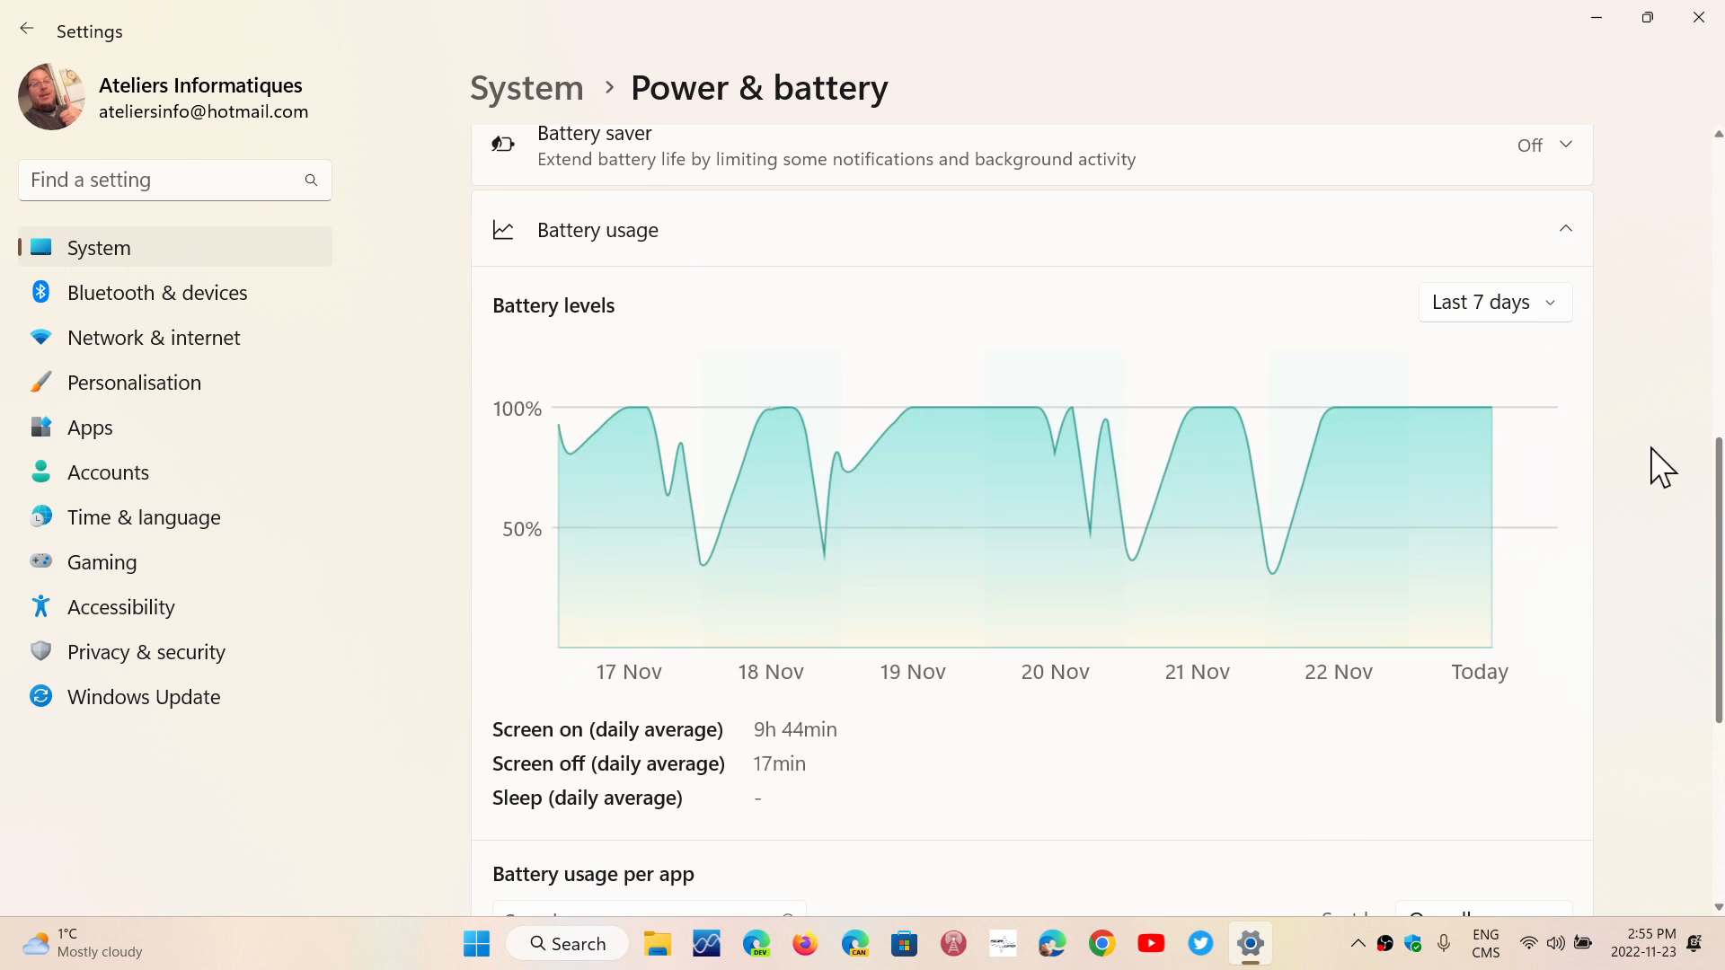
pyautogui.scroll(-3)
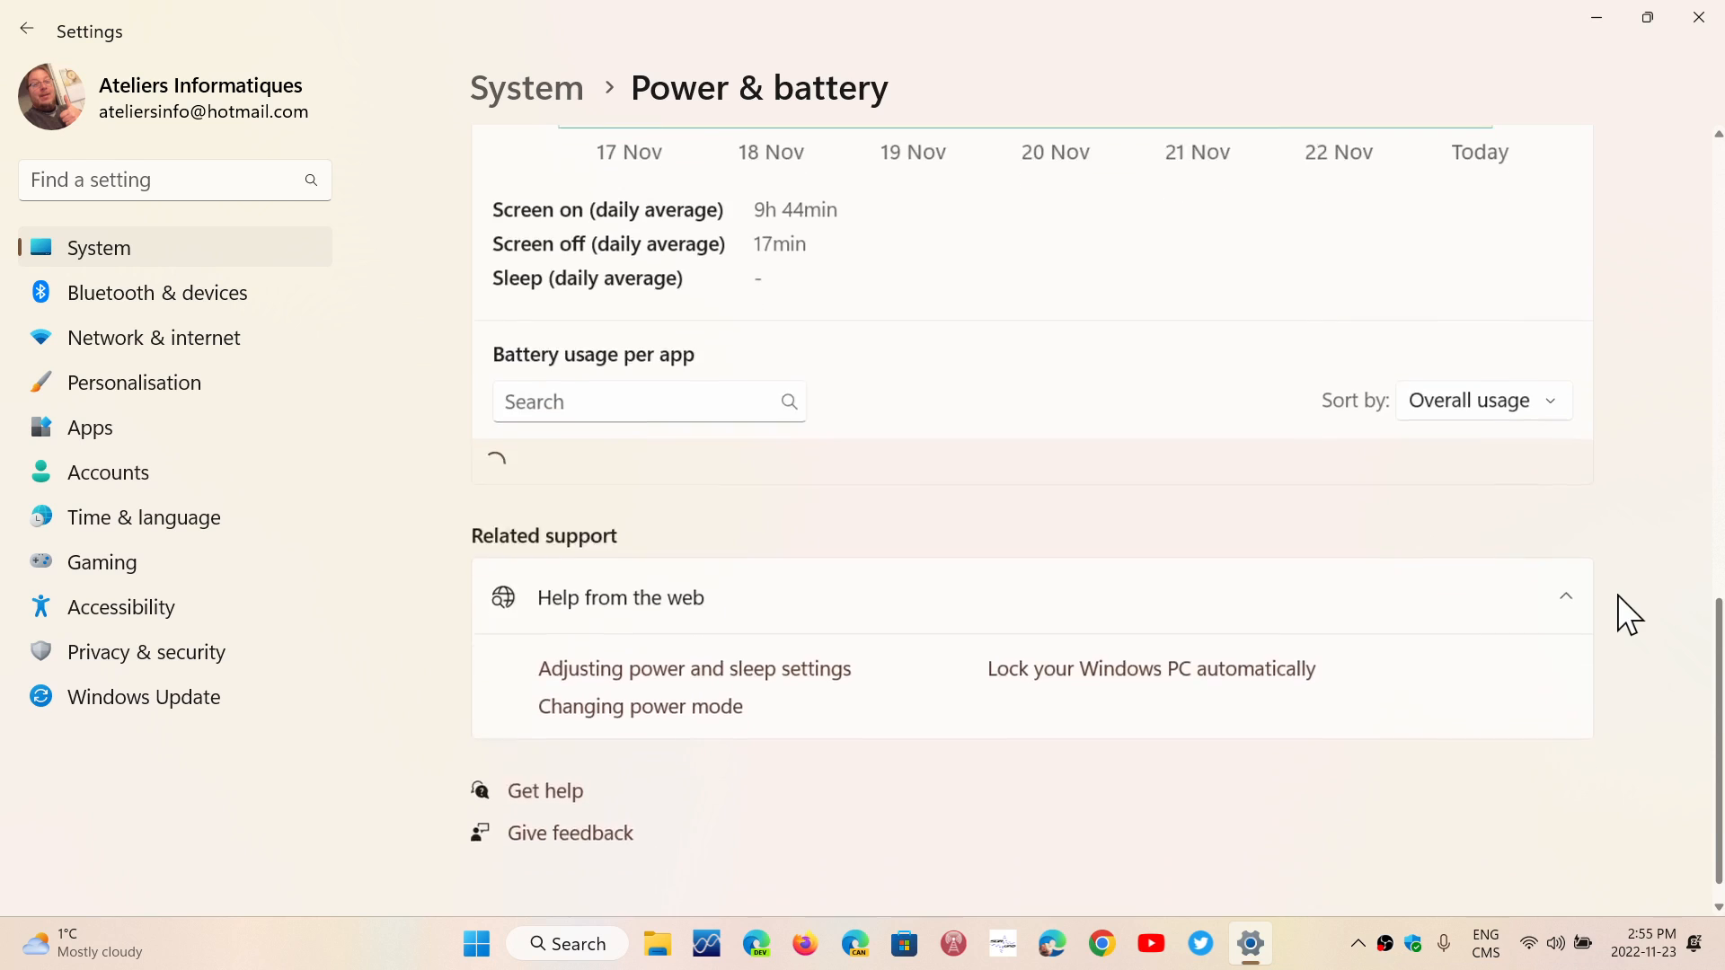
pyautogui.scroll(-3)
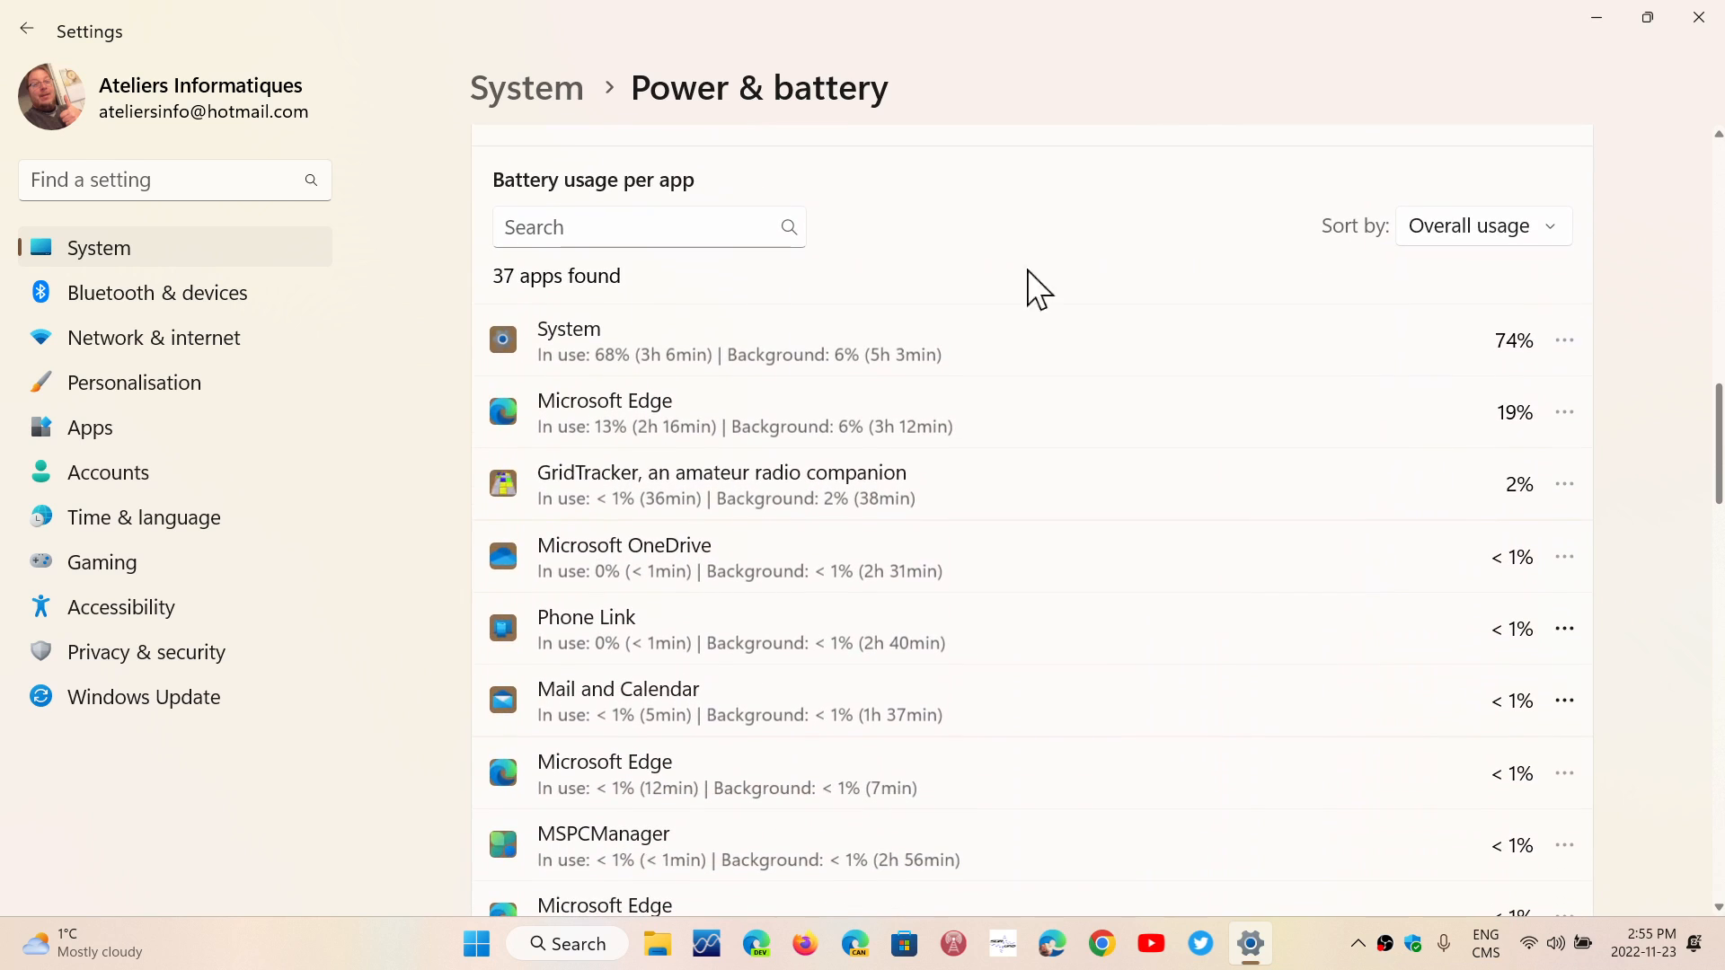
pyautogui.moveTo(1655, 607)
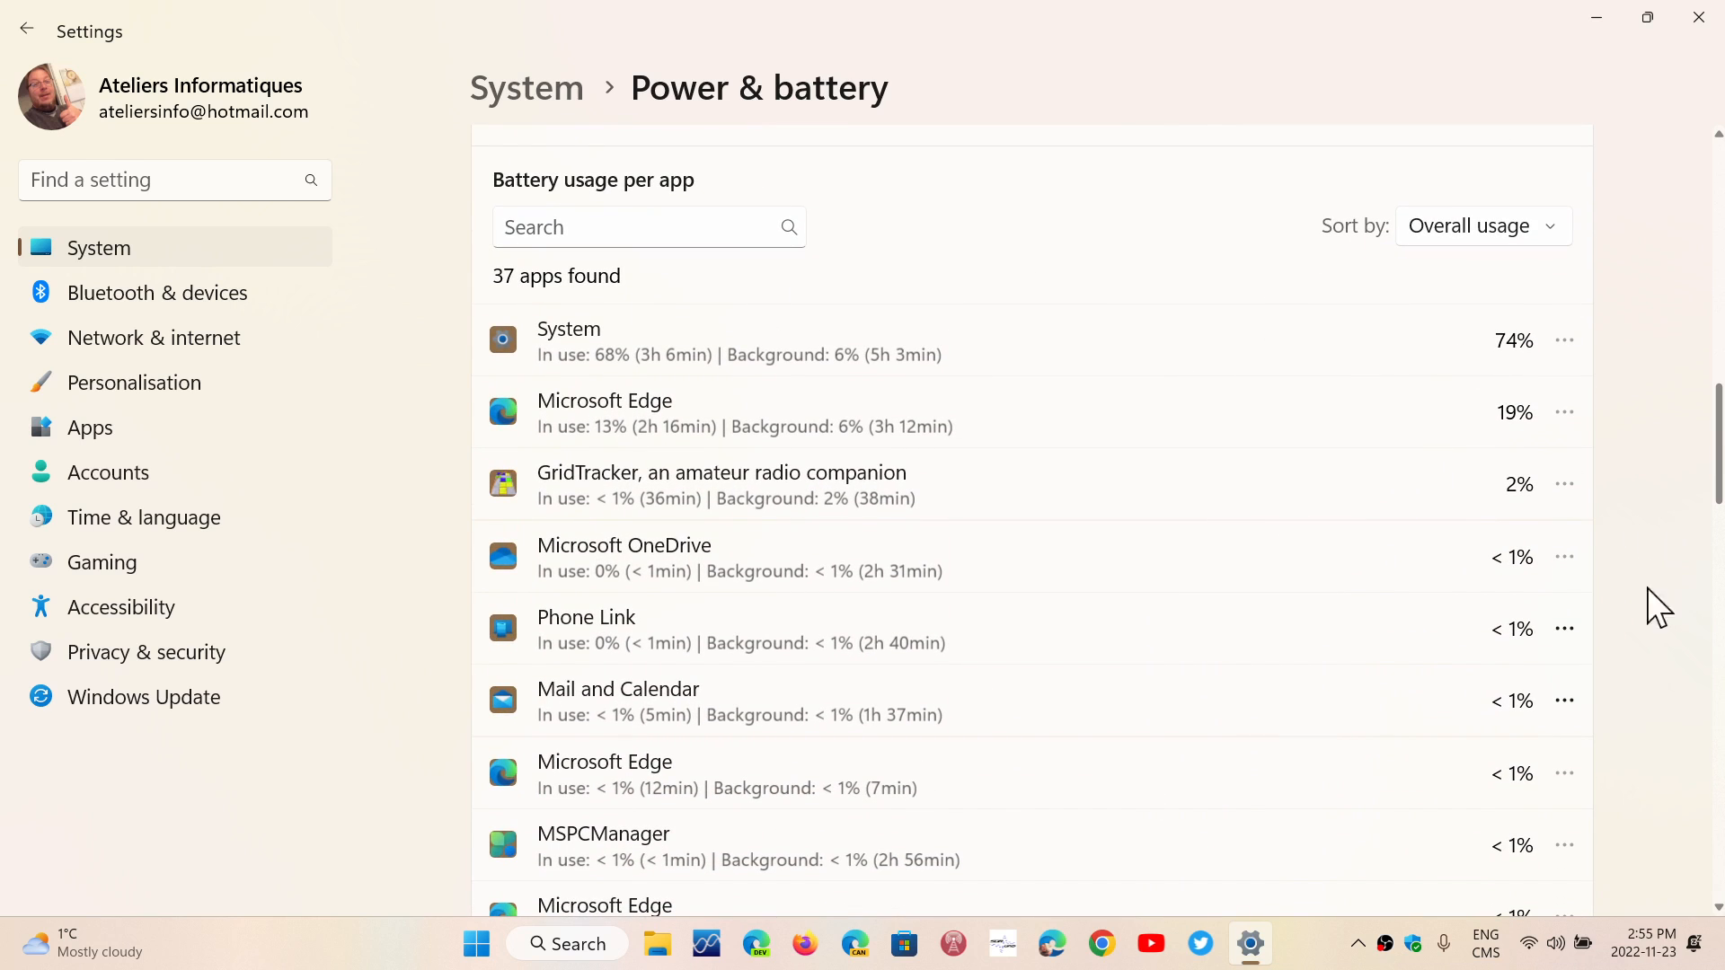